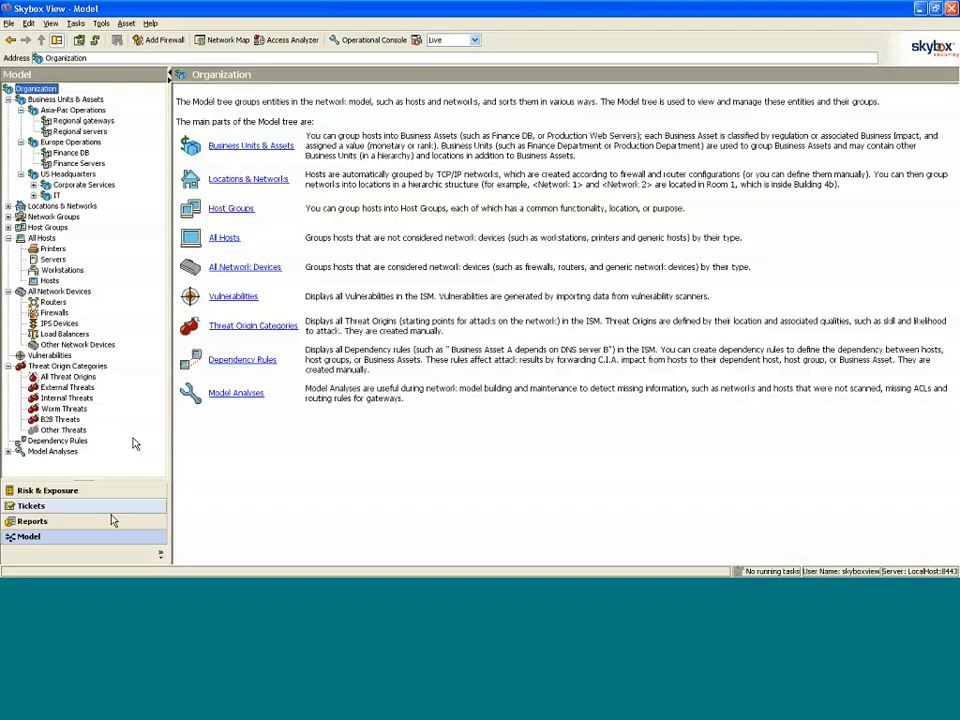
pyautogui.moveTo(62, 308)
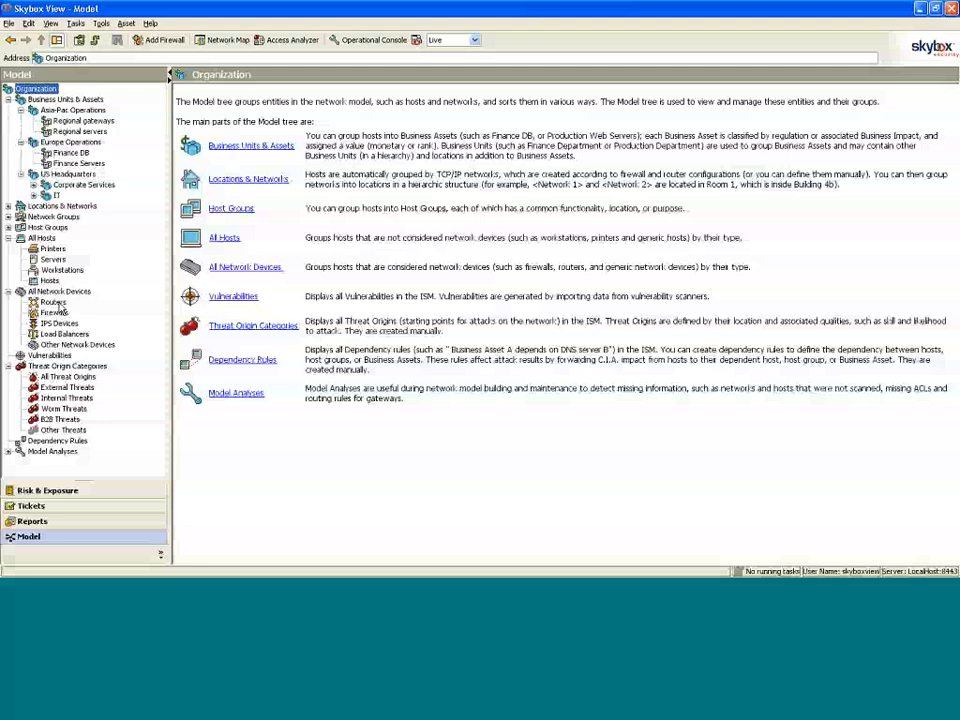
# - Show the Firewalls table under All Network Devices with the first firewall's host details
pyautogui.click(56, 312)
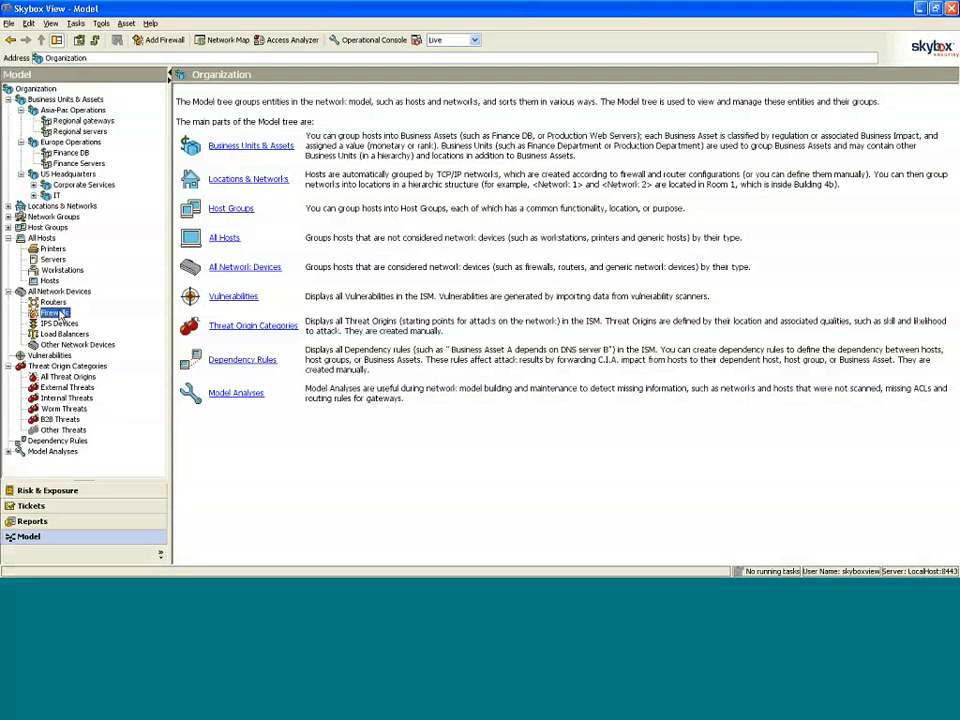
pyautogui.click(54, 315)
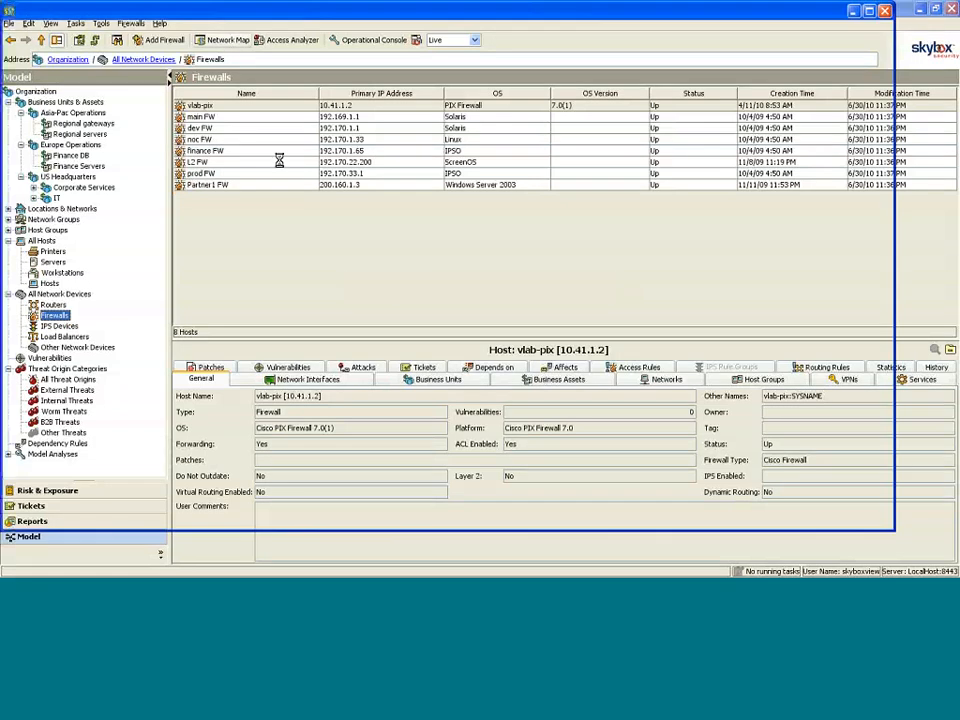
pyautogui.click(227, 40)
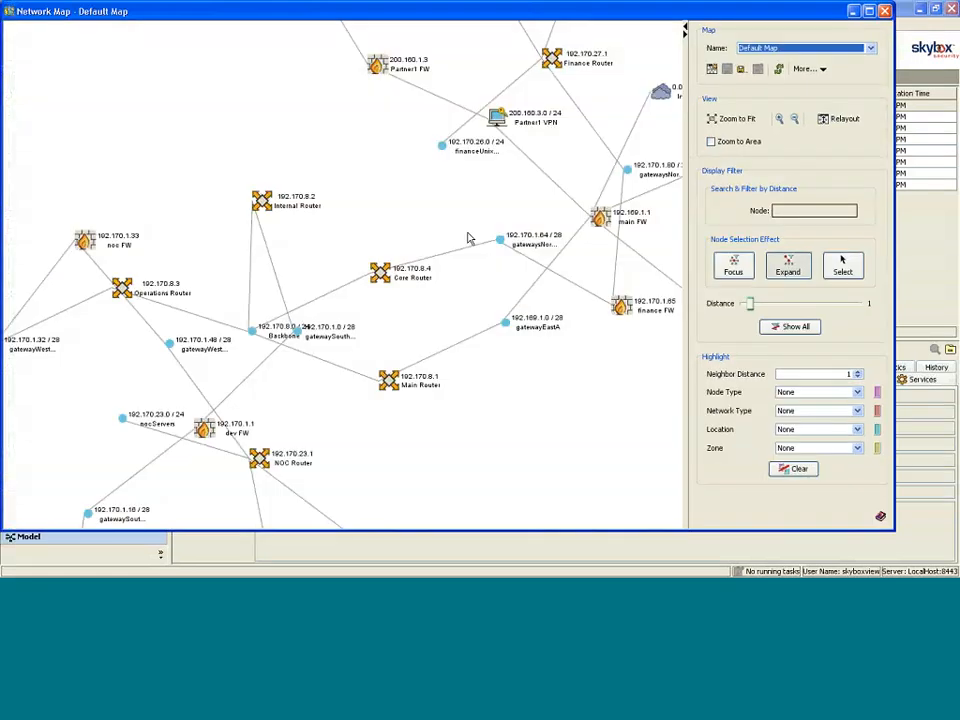
pyautogui.click(735, 118)
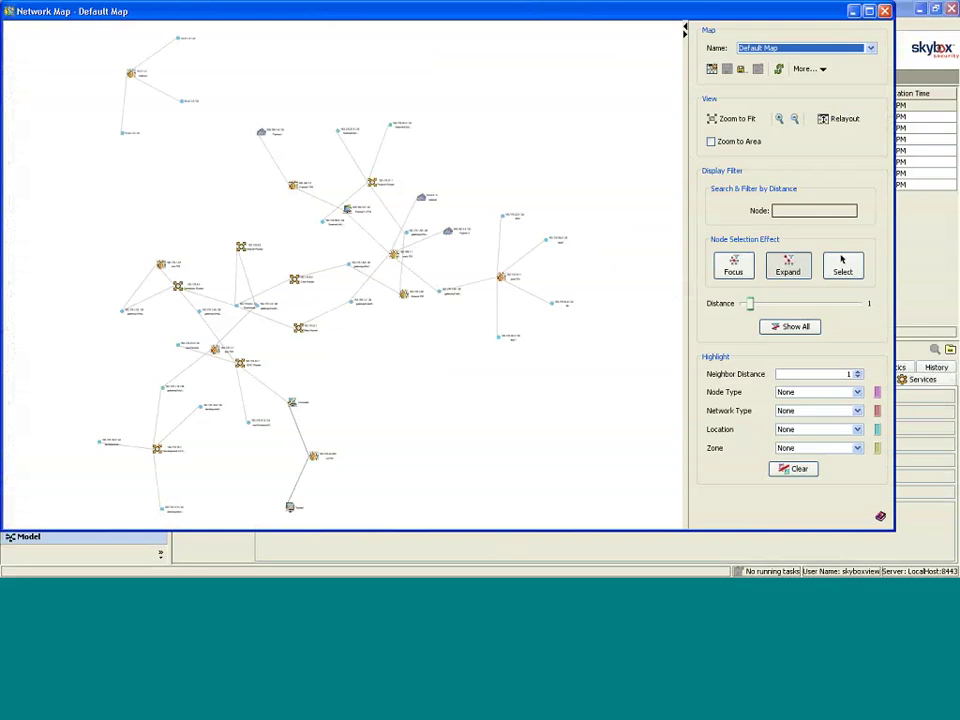
pyautogui.click(869, 47)
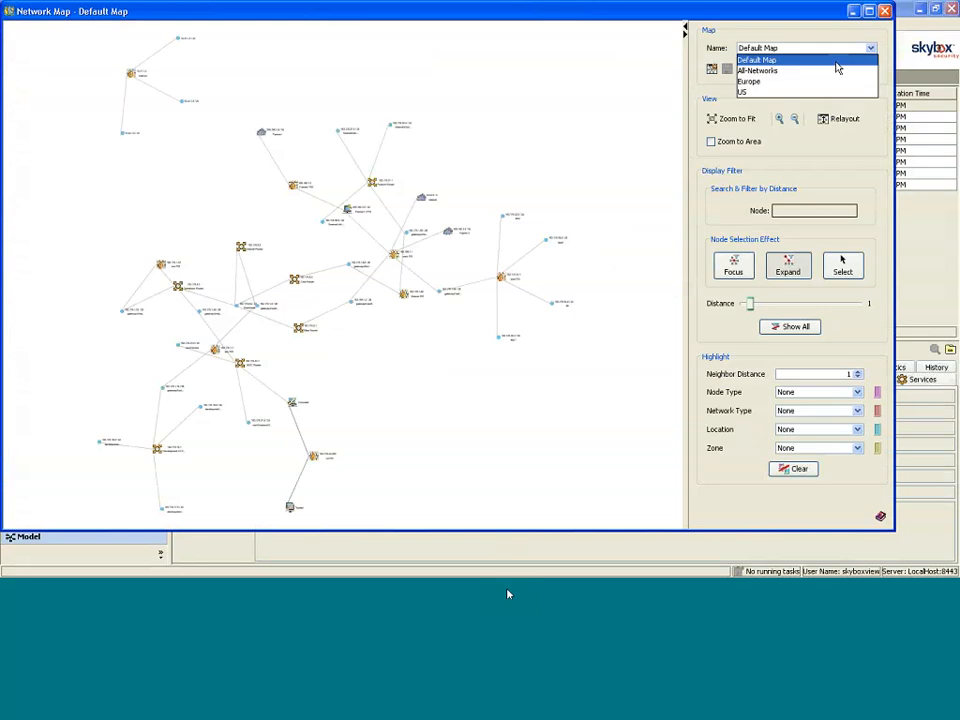
pyautogui.click(757, 70)
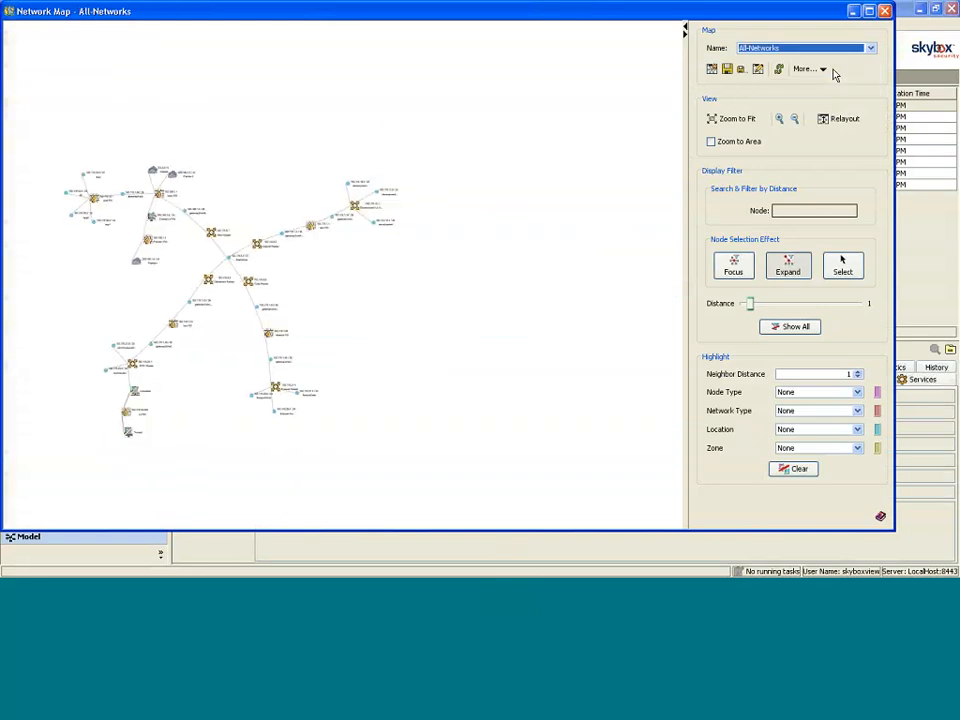
pyautogui.click(737, 118)
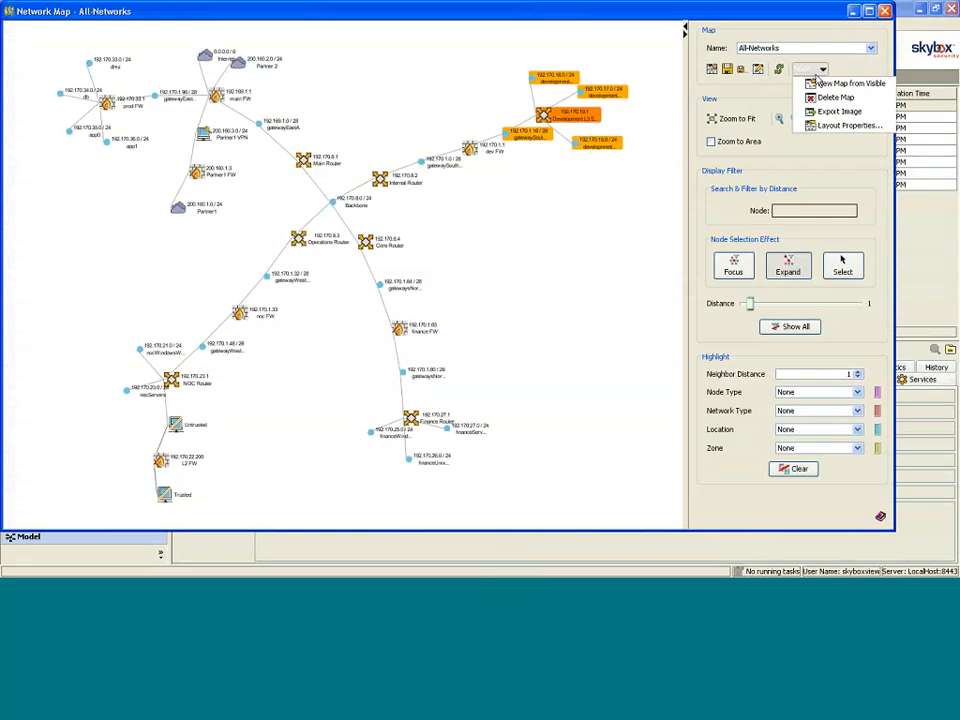
pyautogui.moveTo(845, 125)
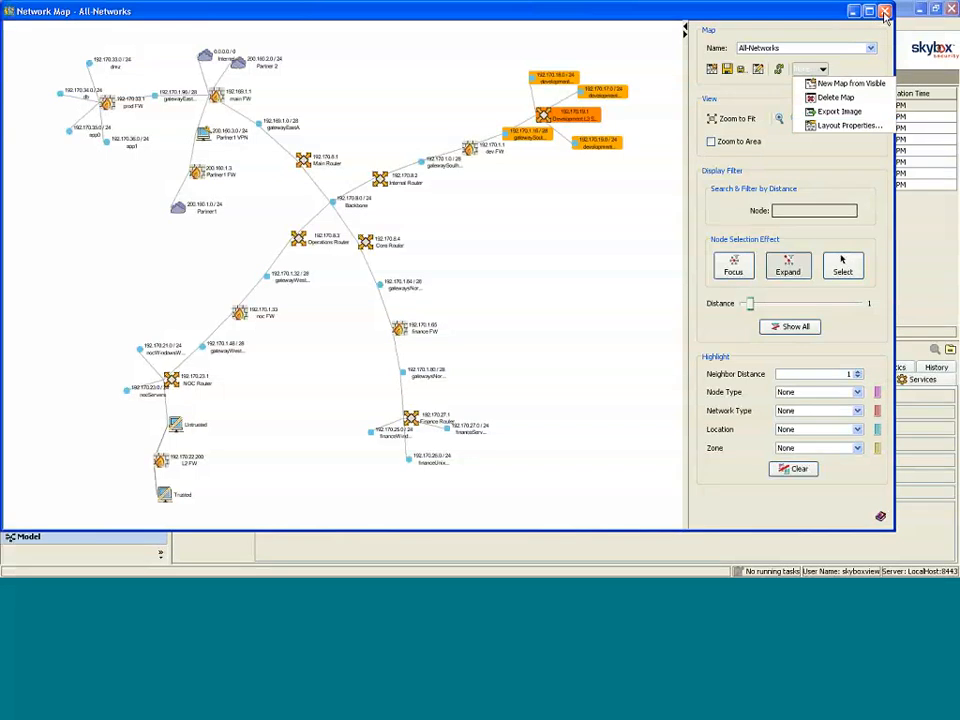
pyautogui.click(884, 11)
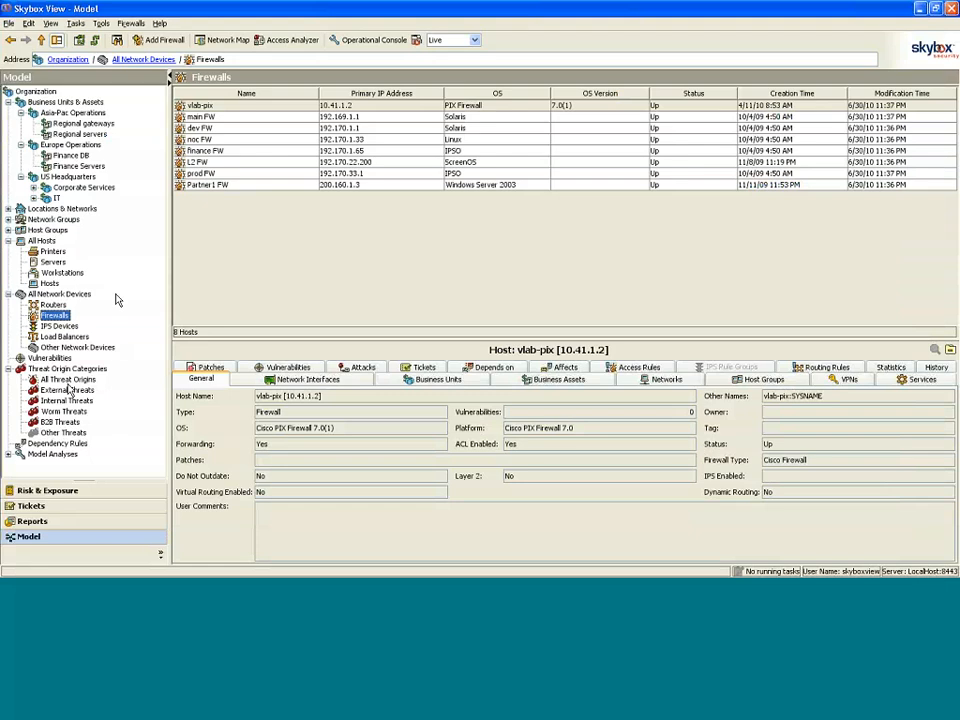
pyautogui.moveTo(70, 390)
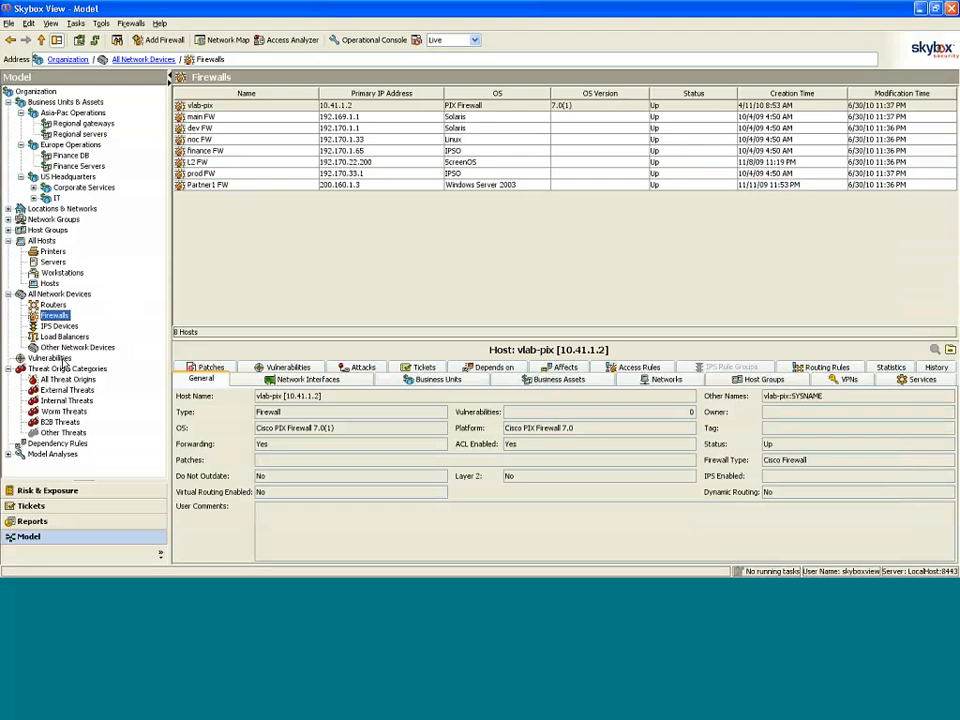
# - Show the model's full Vulnerabilities list from the Model tree
pyautogui.click(51, 358)
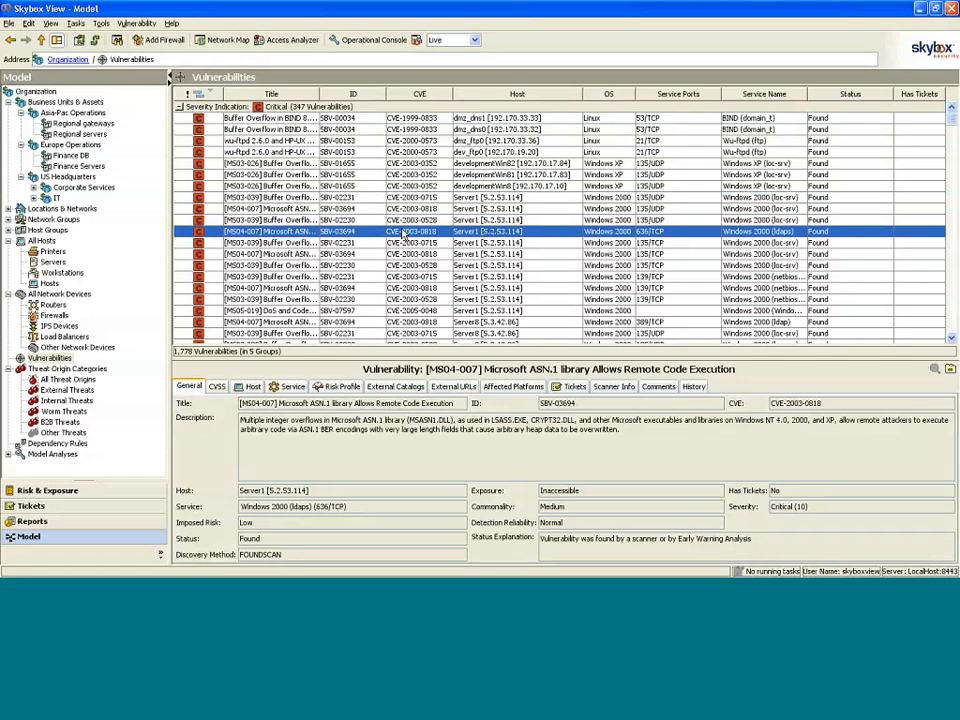
pyautogui.moveTo(375, 220)
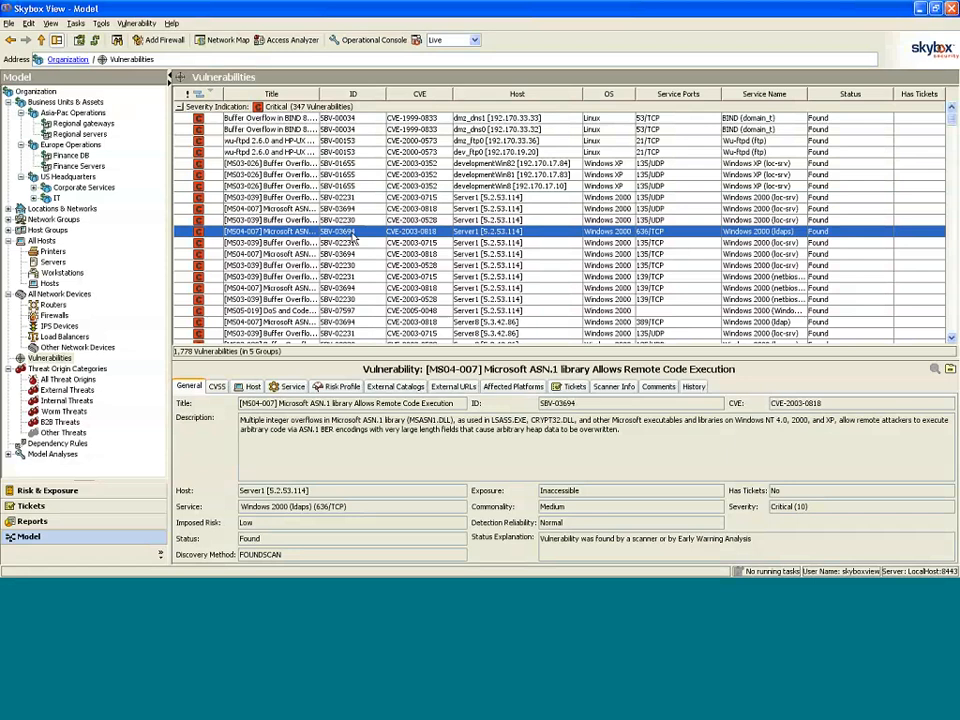
pyautogui.moveTo(425, 238)
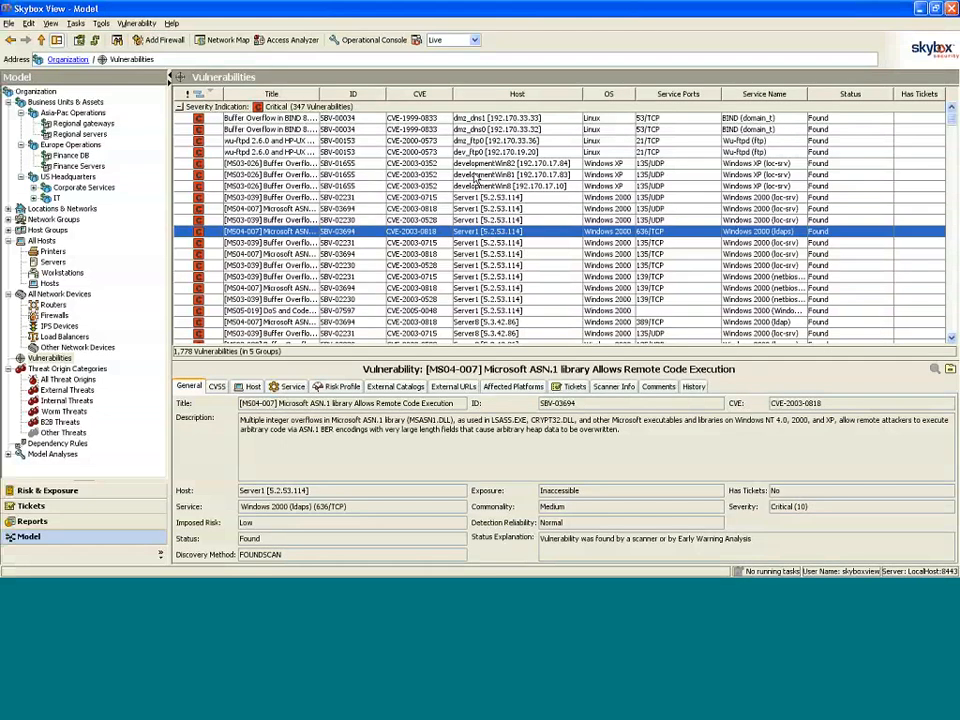
pyautogui.moveTo(408, 385)
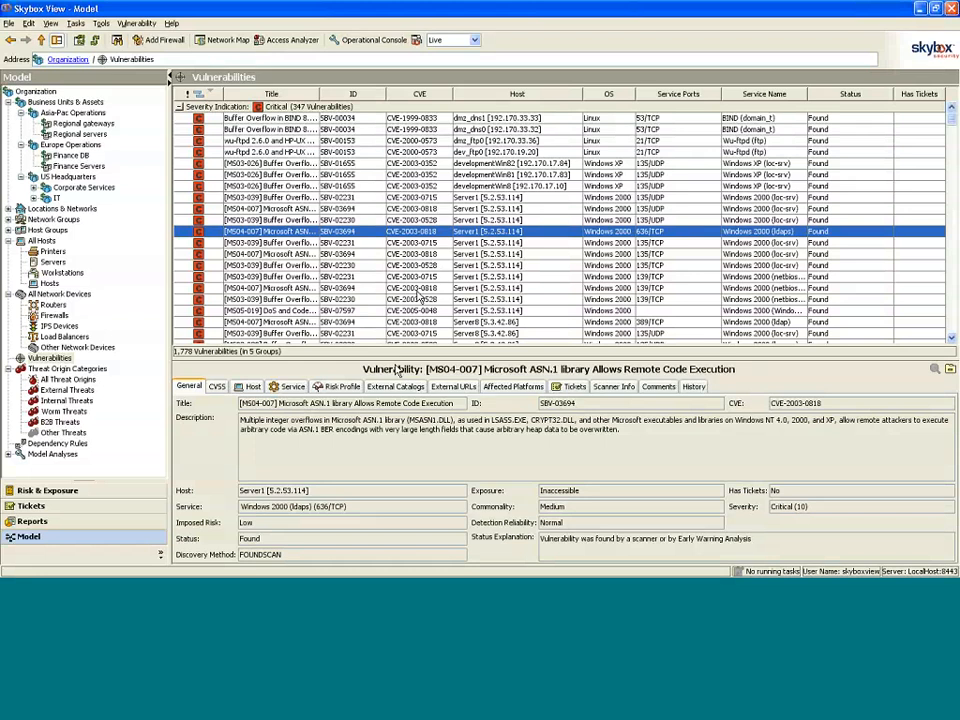
# - View the MS04-007 vulnerability's External Catalogs entries, then its External URLs
pyautogui.click(395, 386)
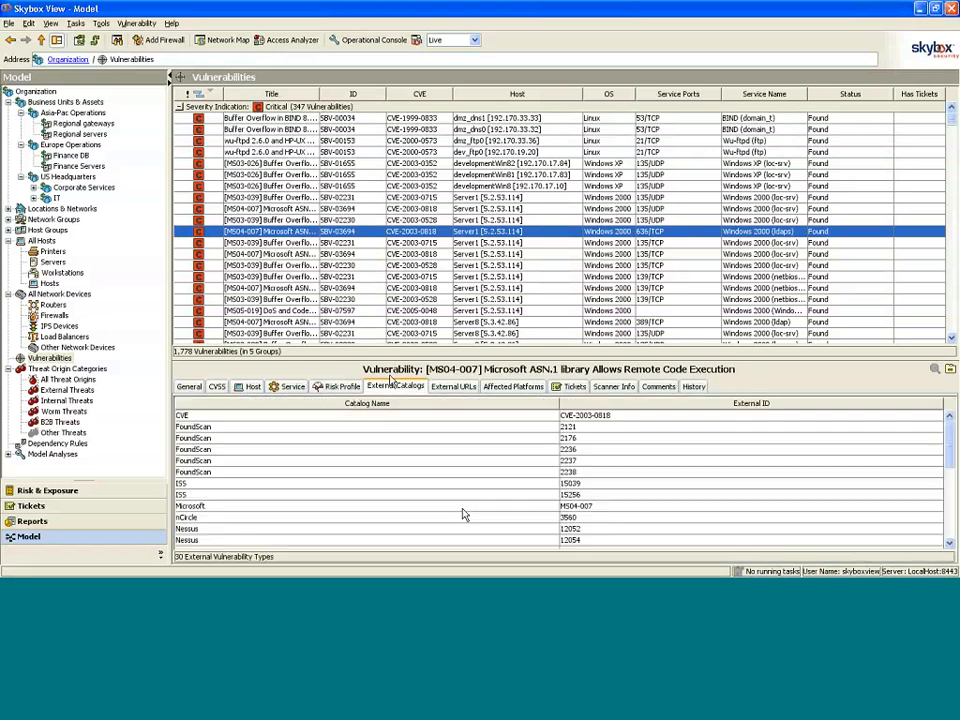
pyautogui.moveTo(500, 501)
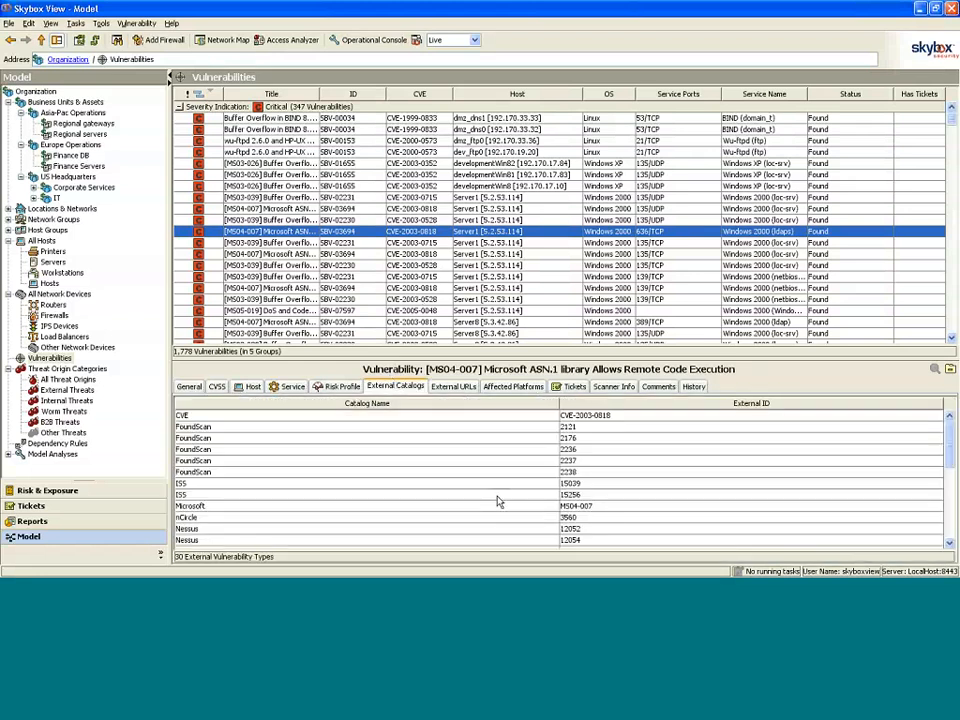
pyautogui.click(453, 387)
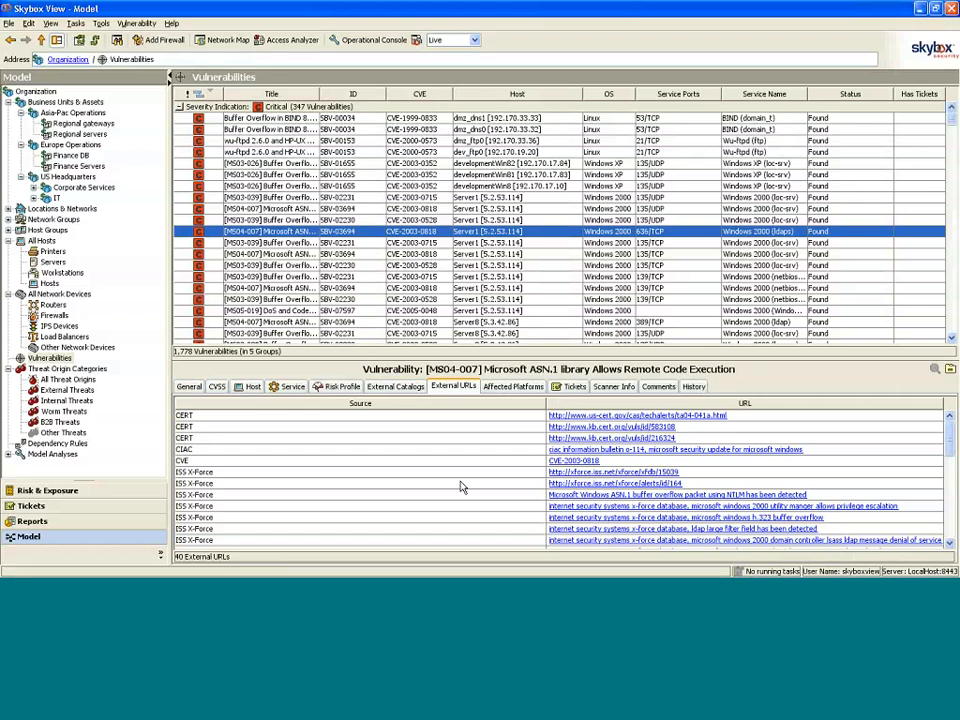
pyautogui.moveTo(390, 463)
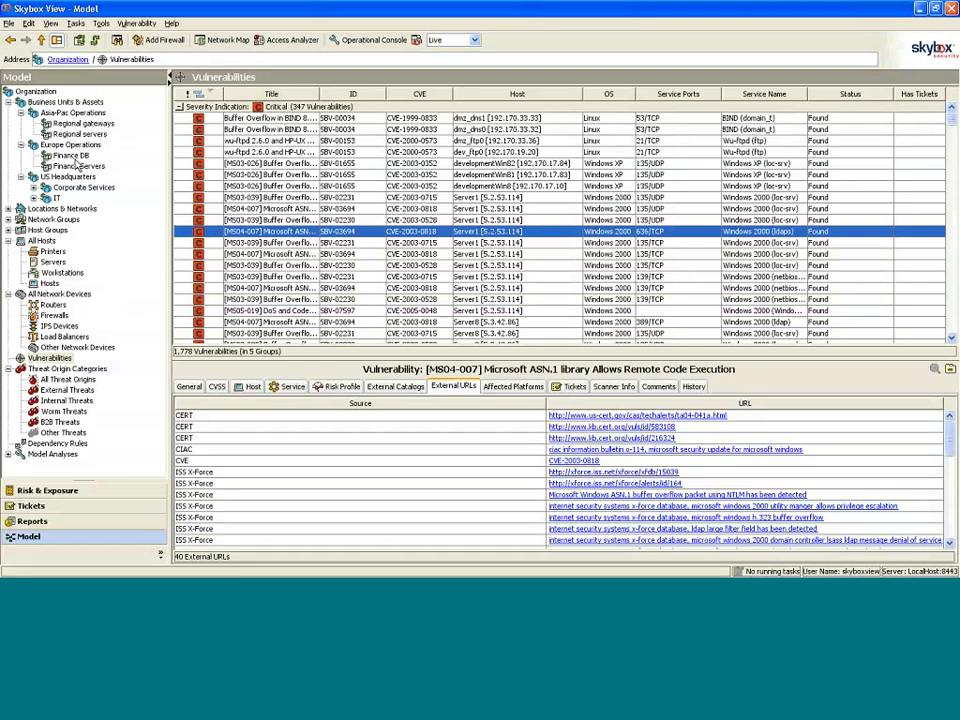
# - Browse the Finance DB and Finance Servers hosts, expand IT, and return to Finance DB
pyautogui.click(68, 155)
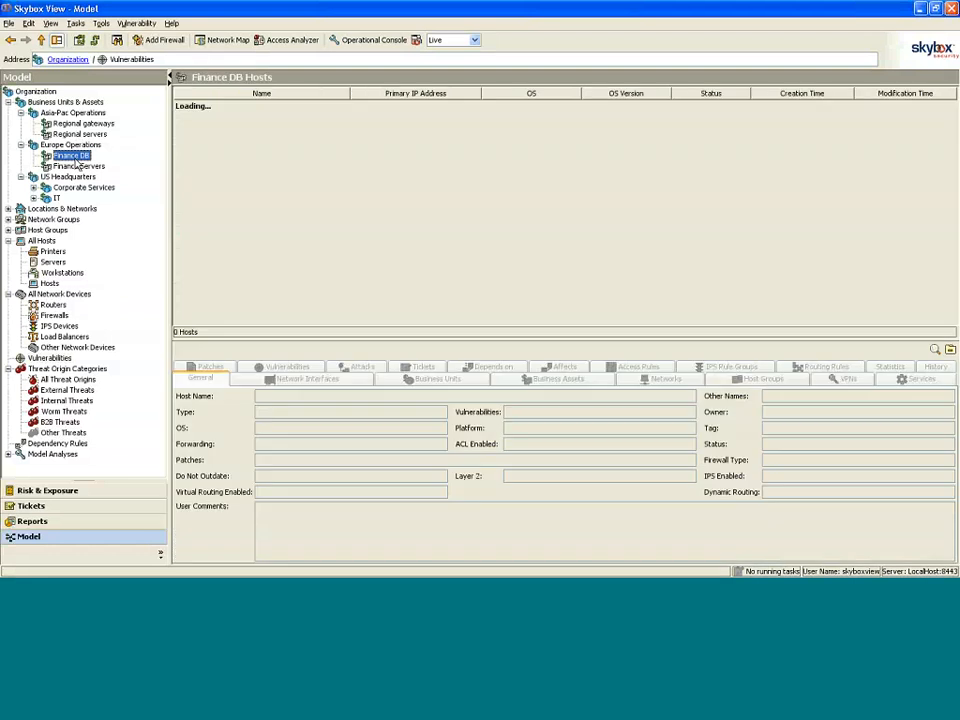
pyautogui.click(69, 155)
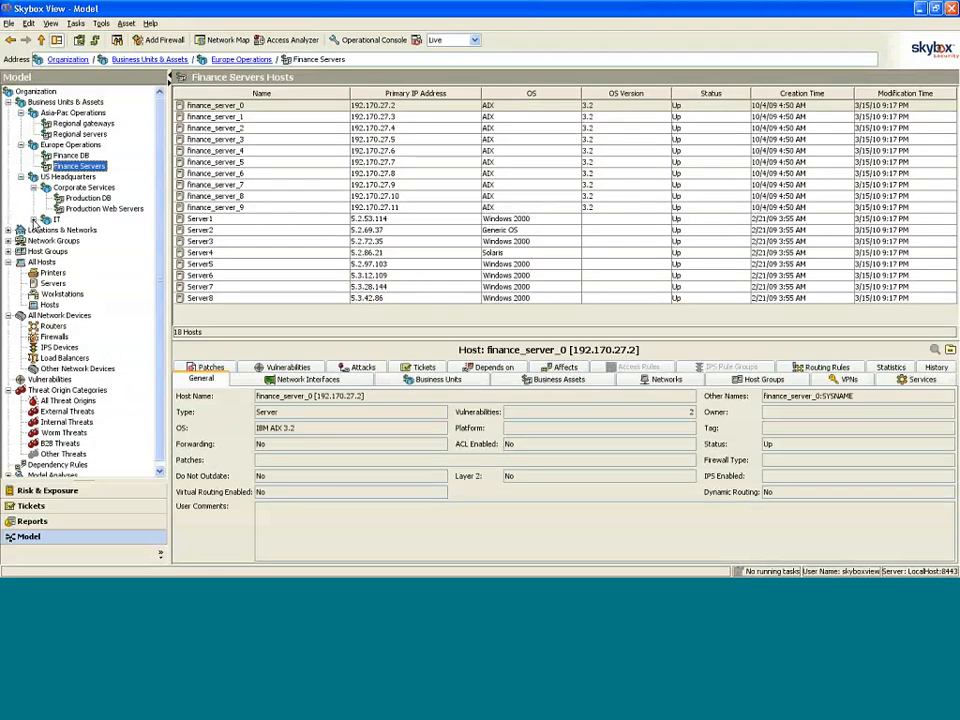
pyautogui.click(46, 219)
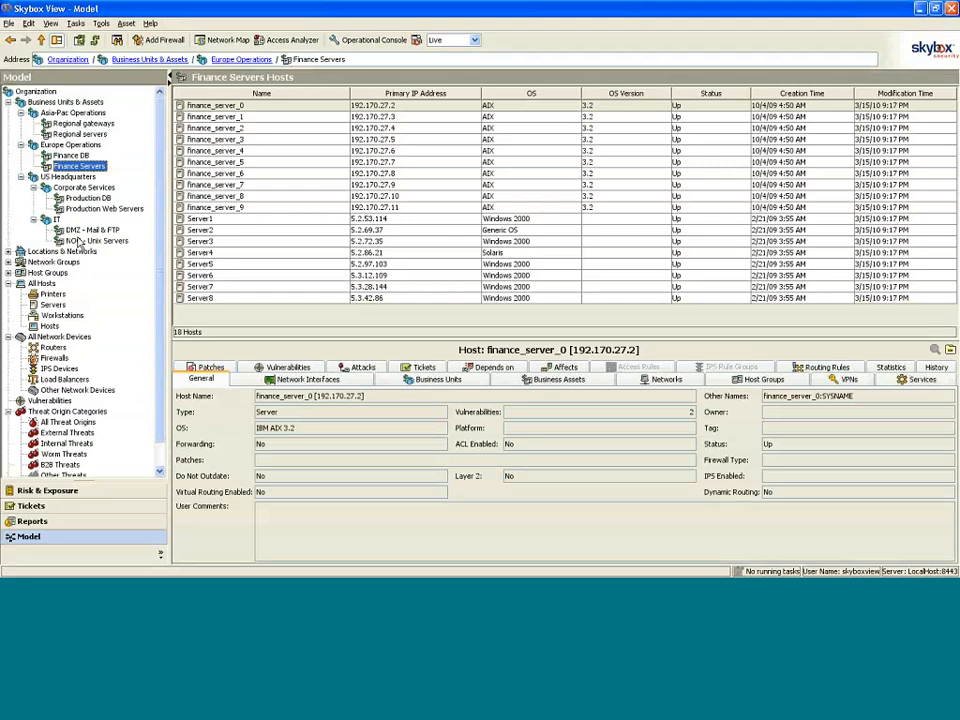
pyautogui.click(97, 240)
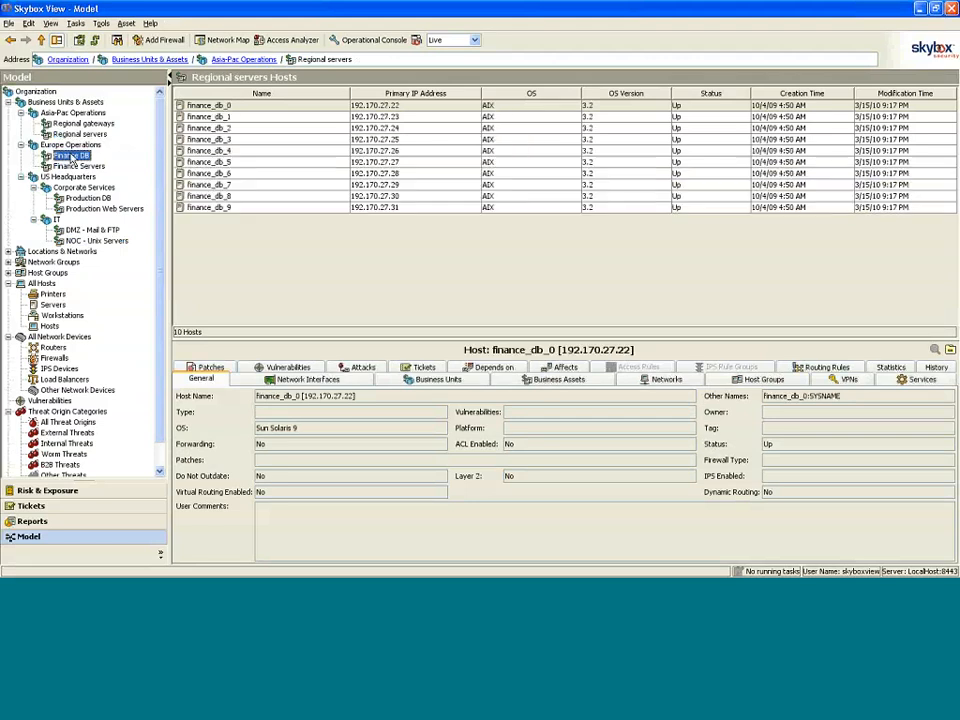
pyautogui.rightClick(70, 155)
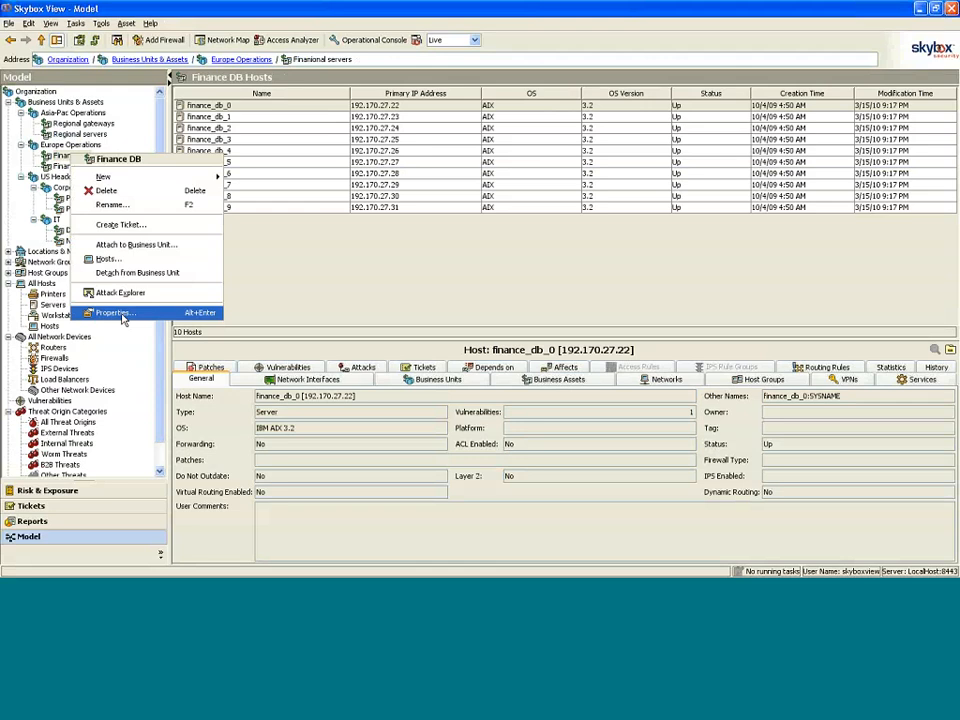
# - Review Finance DB's Financial Information Confidentiality business impact, then its Regulations tab
pyautogui.click(113, 312)
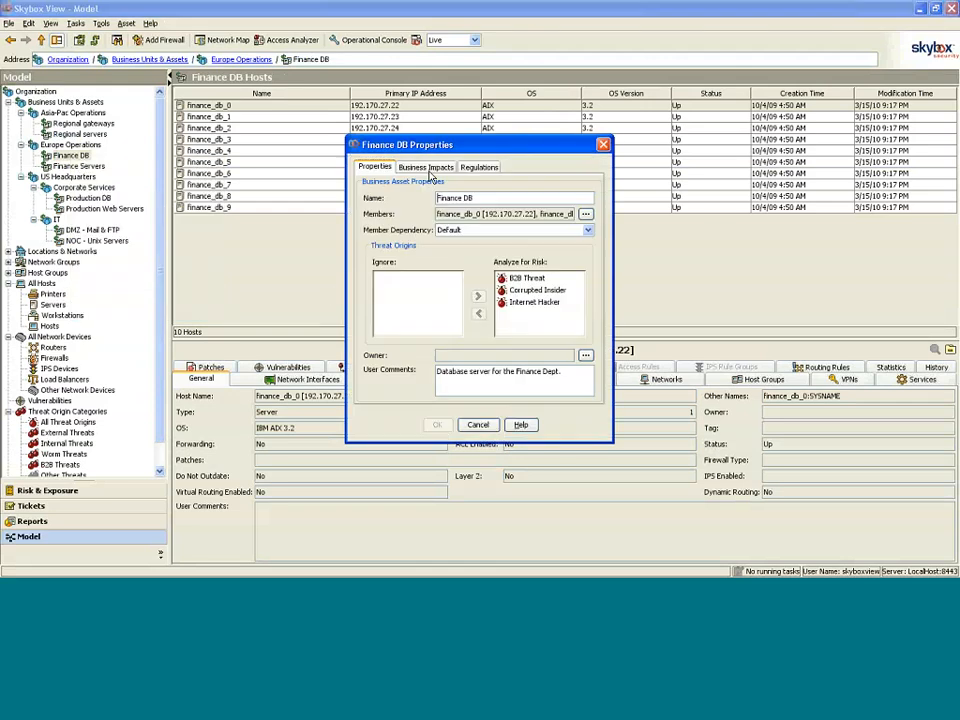
pyautogui.click(425, 166)
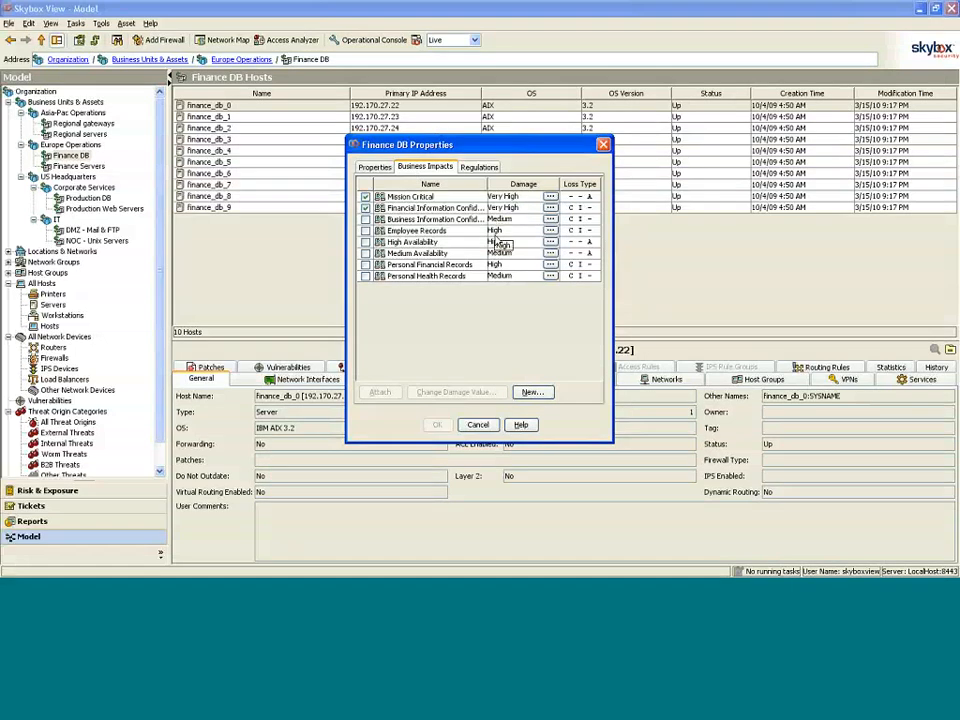
pyautogui.moveTo(433, 207)
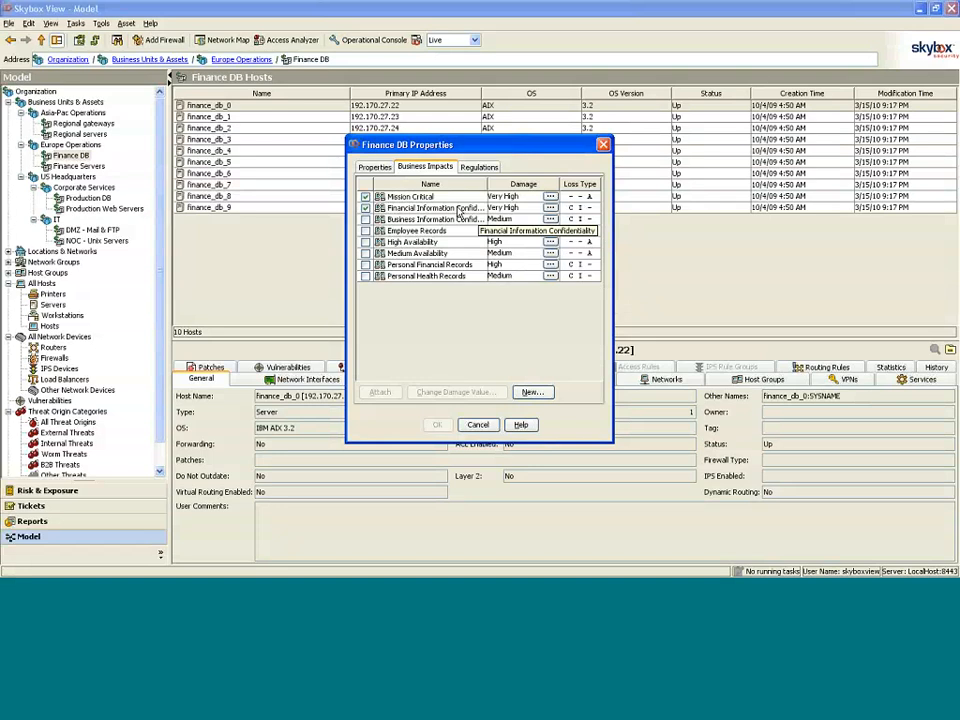
pyautogui.click(430, 207)
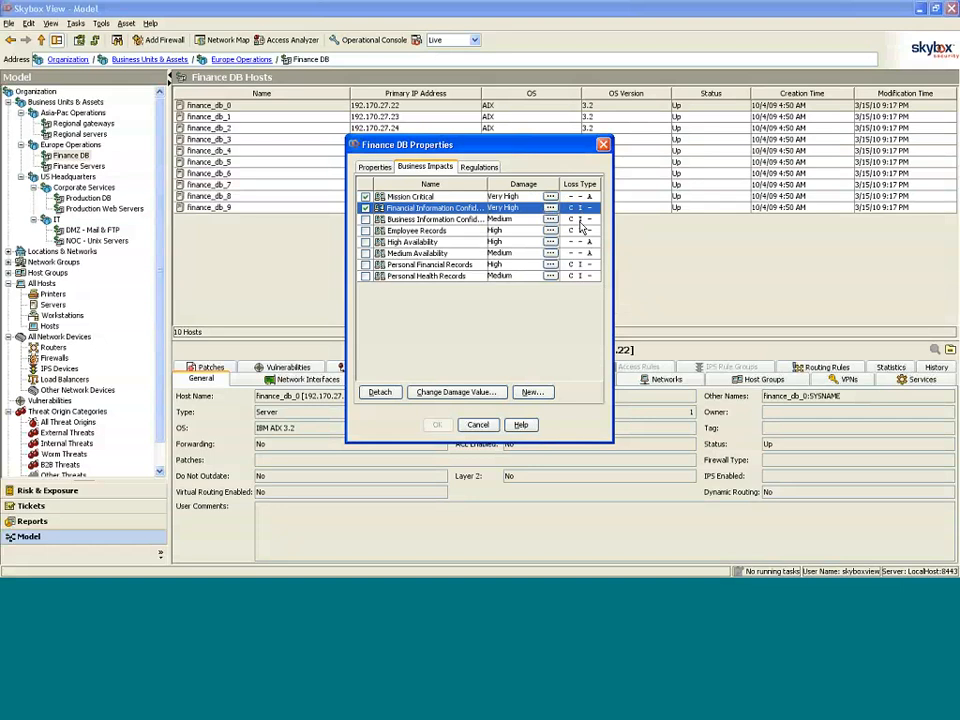
pyautogui.moveTo(474, 267)
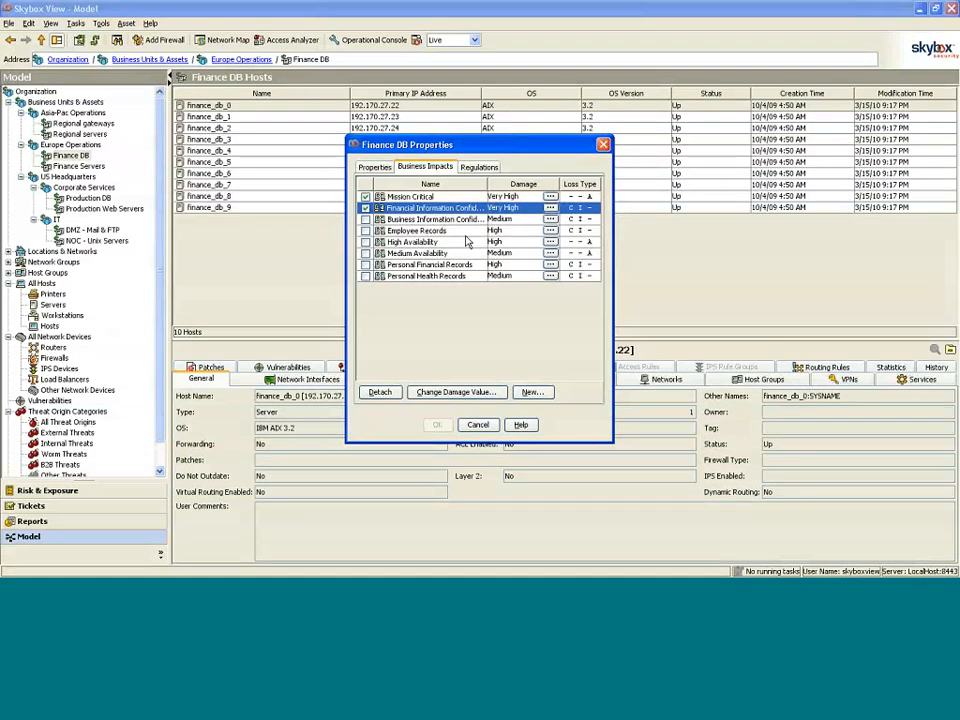
pyautogui.click(478, 166)
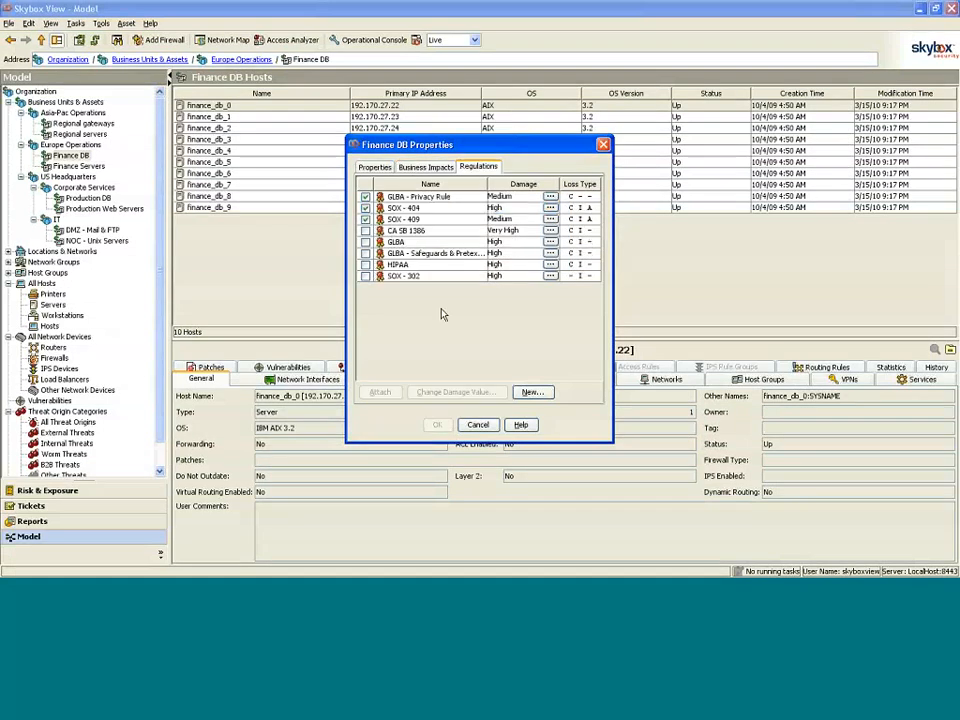
pyautogui.moveTo(509, 348)
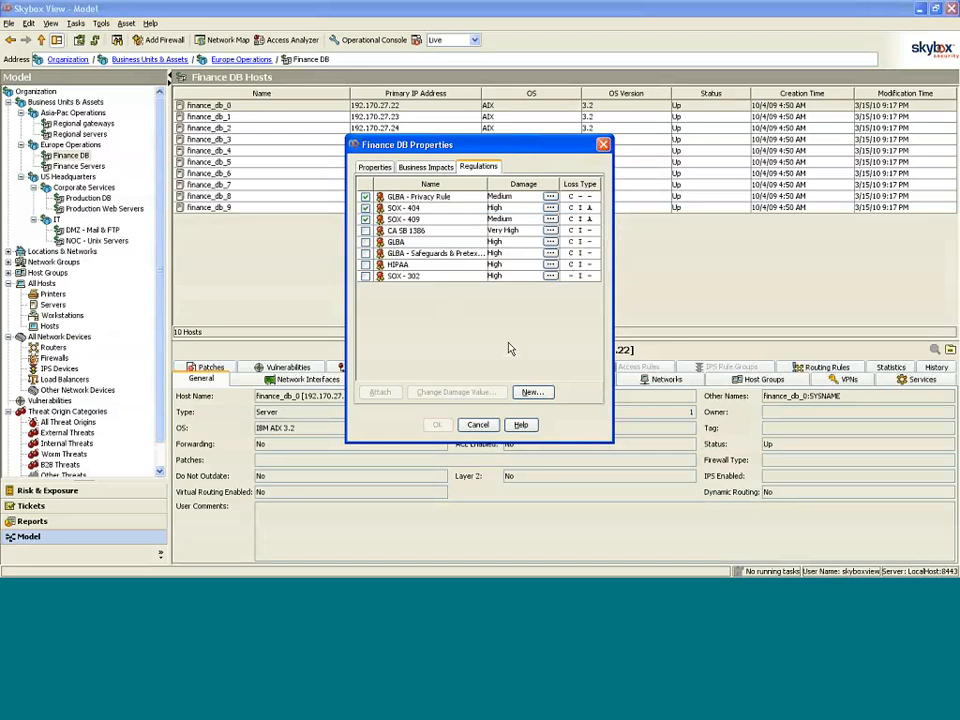
pyautogui.moveTo(485, 352)
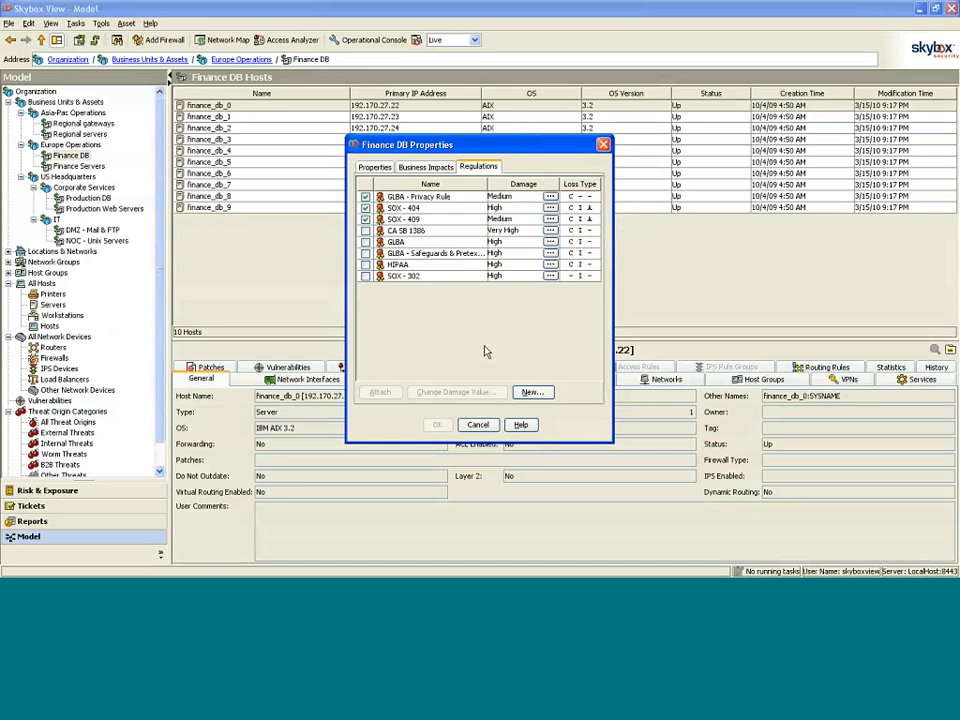
pyautogui.moveTo(485, 352)
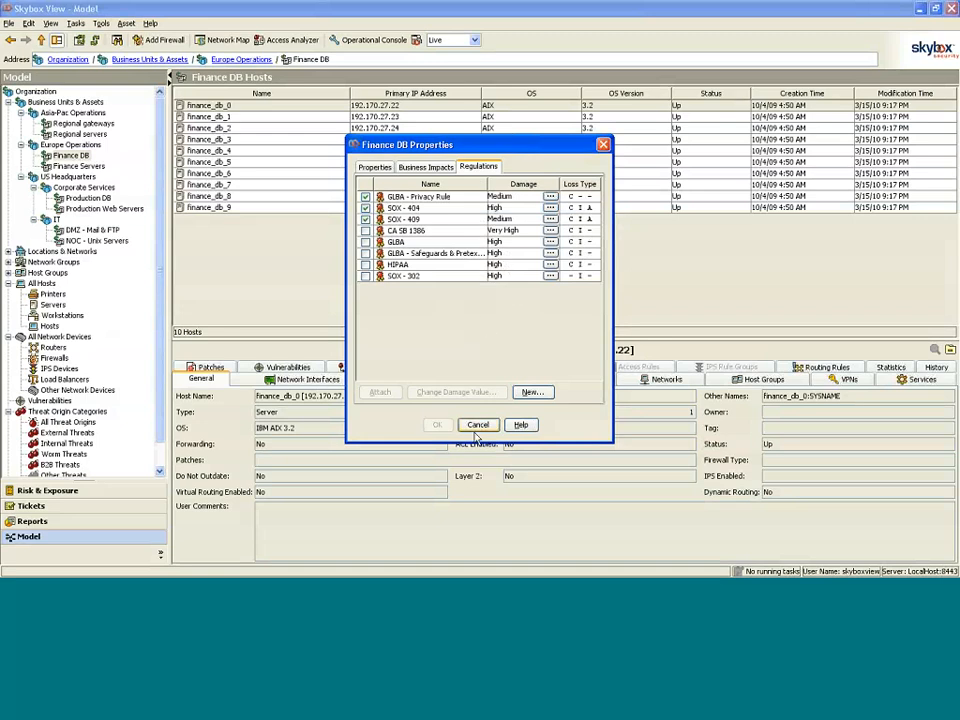
# - Cancel the Finance DB Properties dialog and show All Threat Origins
pyautogui.click(478, 424)
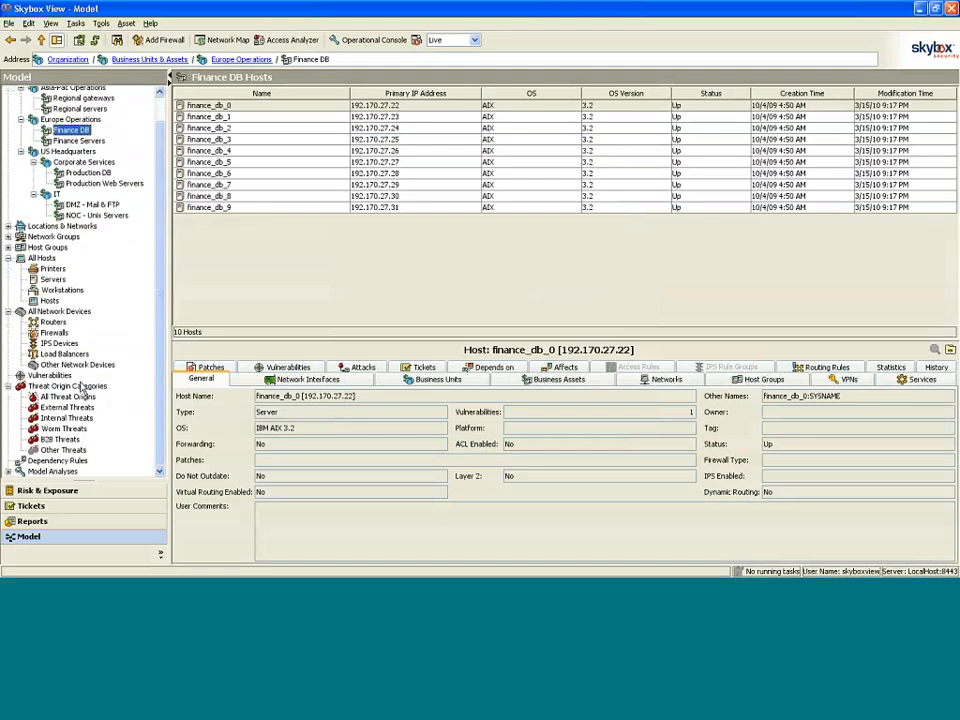
pyautogui.click(67, 386)
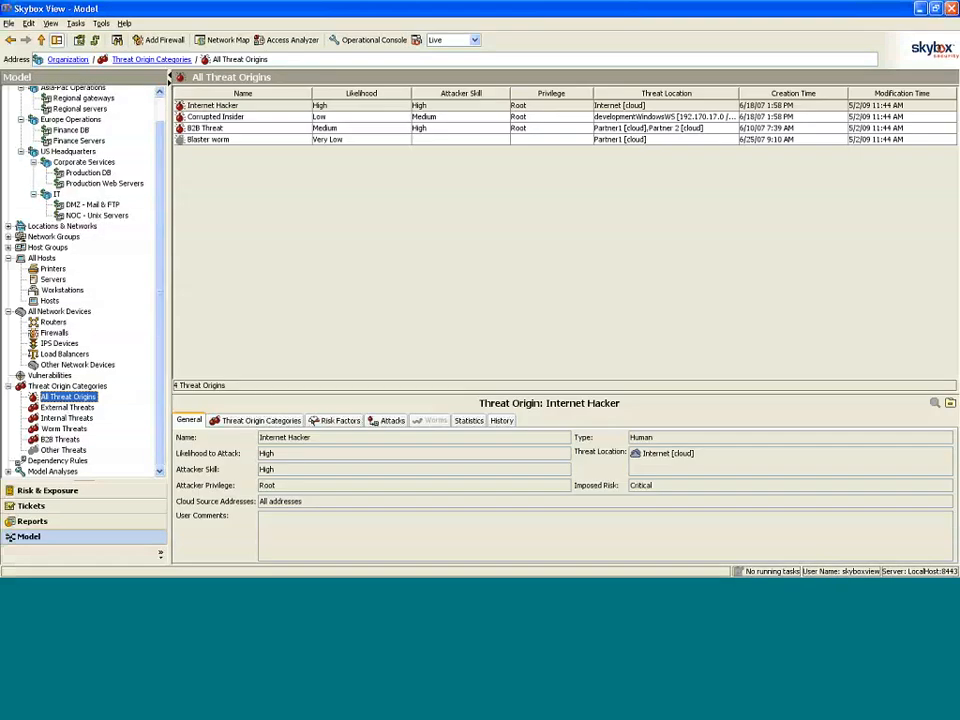
pyautogui.moveTo(265, 385)
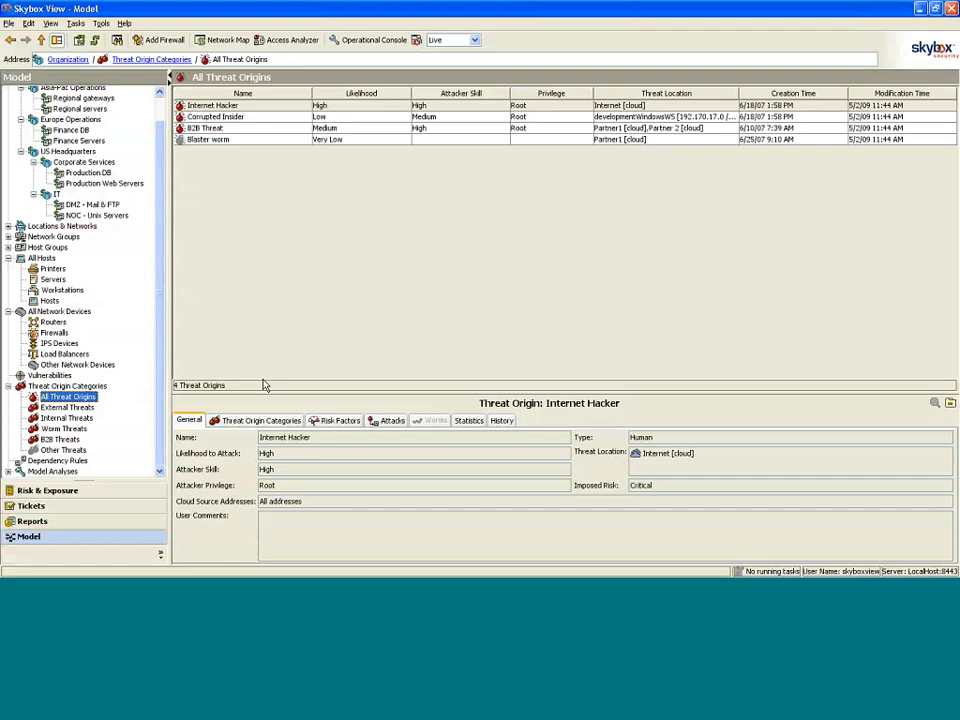
pyautogui.moveTo(570, 318)
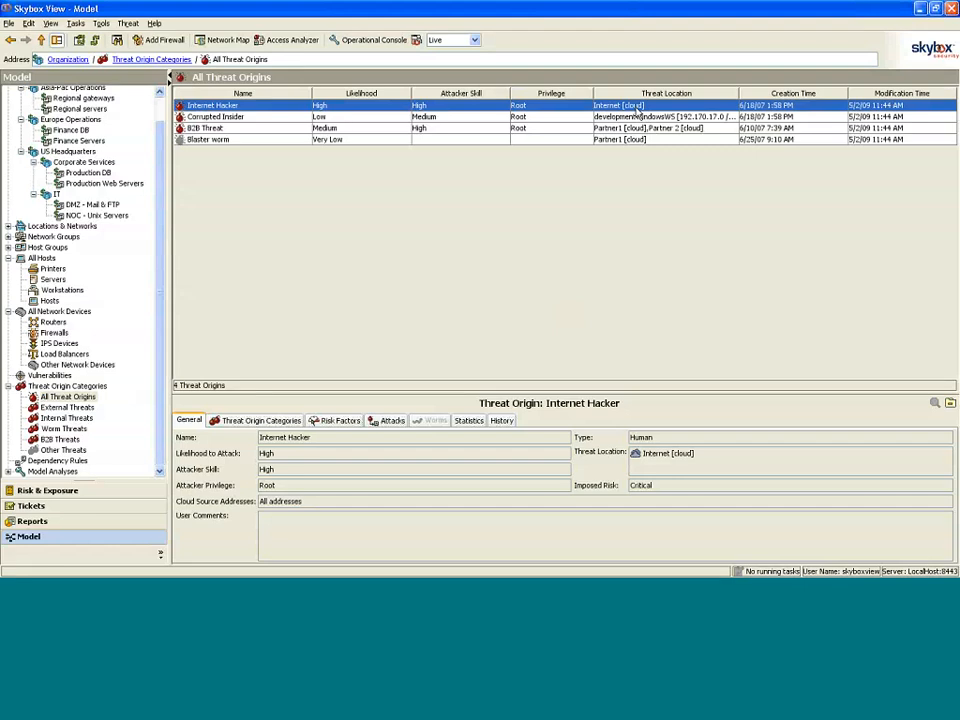
# - Review the Corrupted Insider and B2B Threat origin details
pyautogui.click(215, 117)
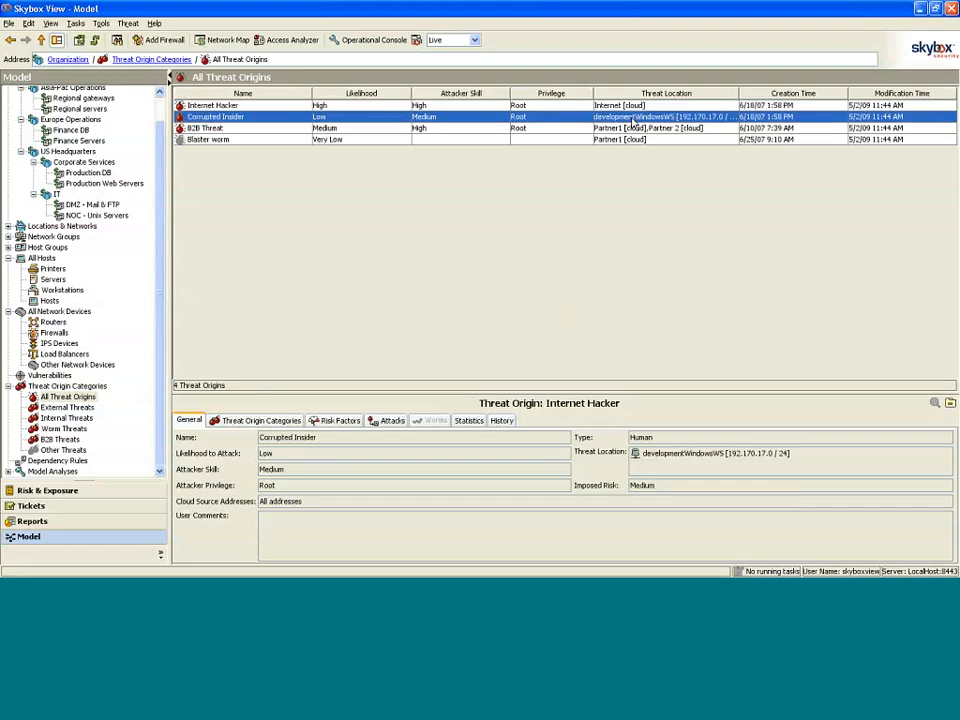
pyautogui.click(215, 116)
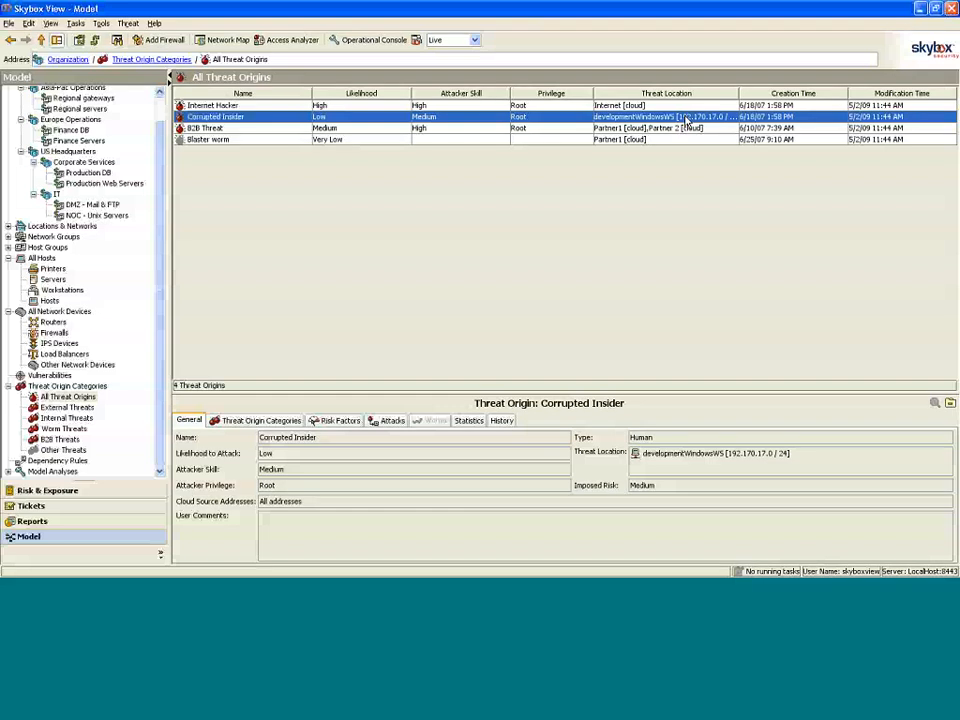
pyautogui.click(205, 128)
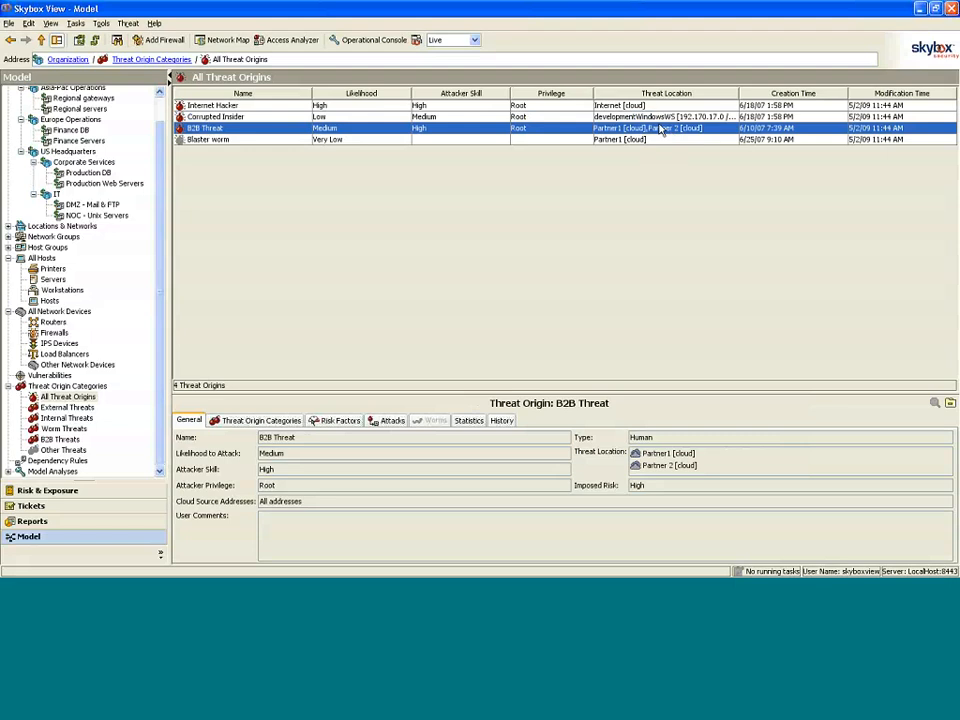
pyautogui.moveTo(658, 130)
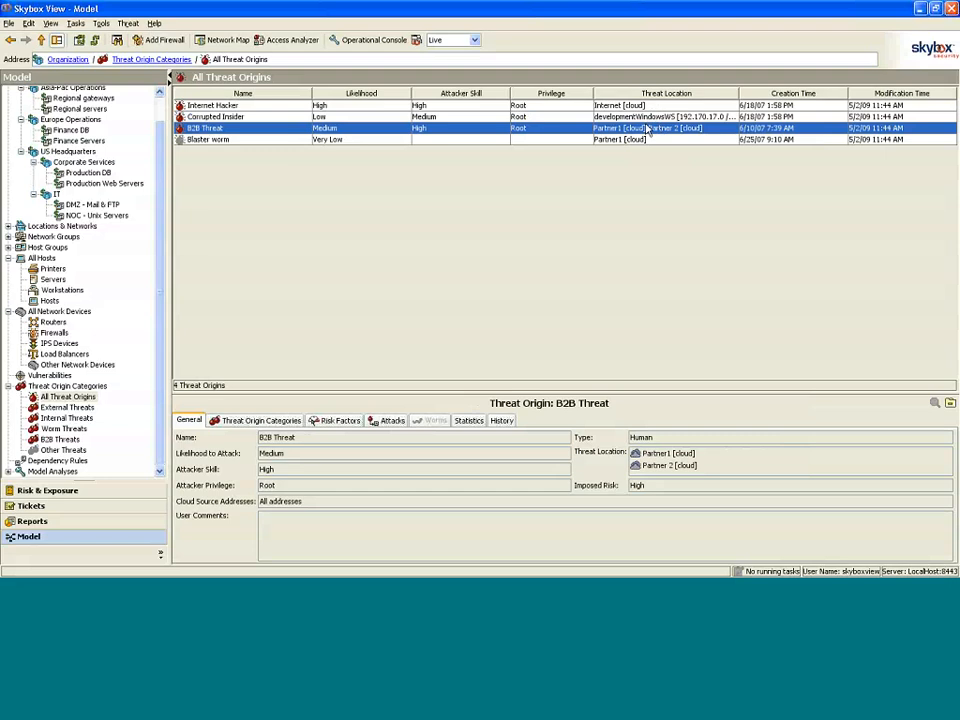
pyautogui.scroll(3)
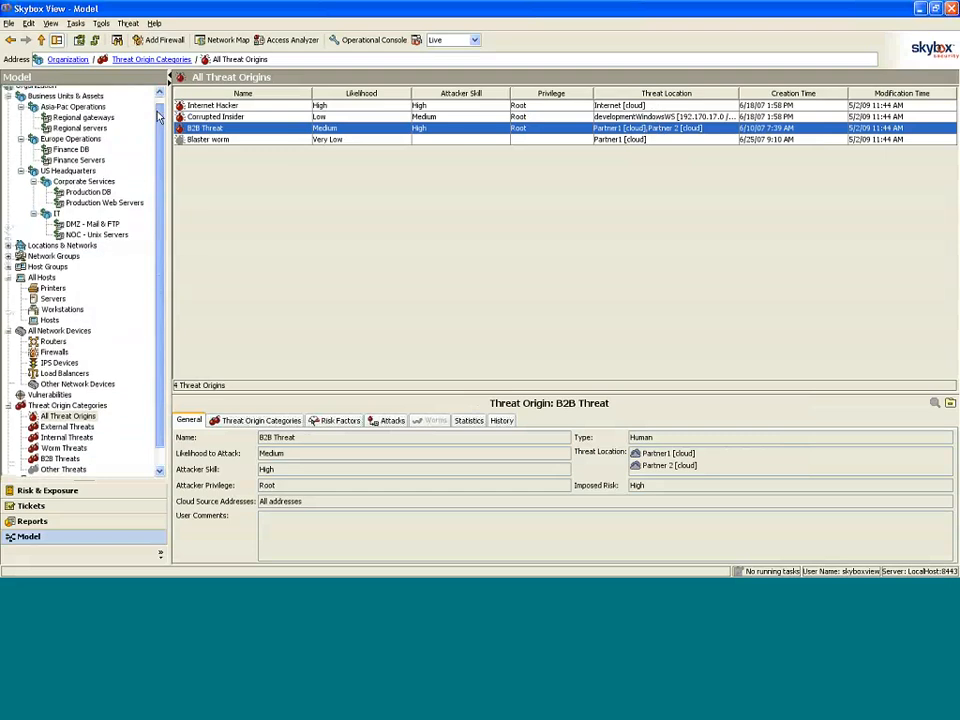
pyautogui.scroll(3)
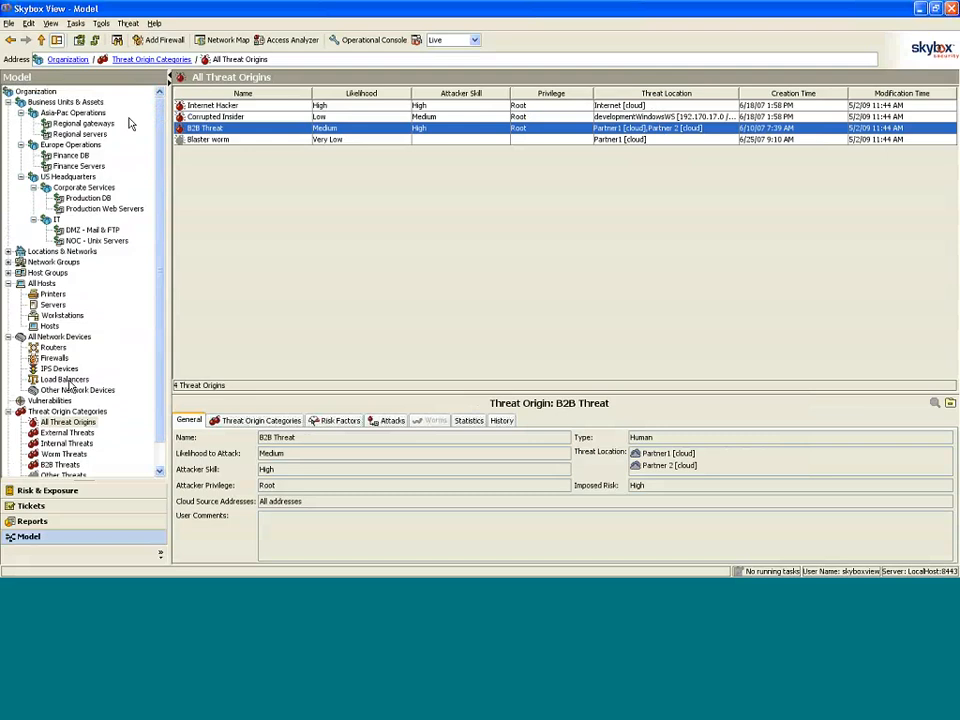
pyautogui.moveTo(90, 385)
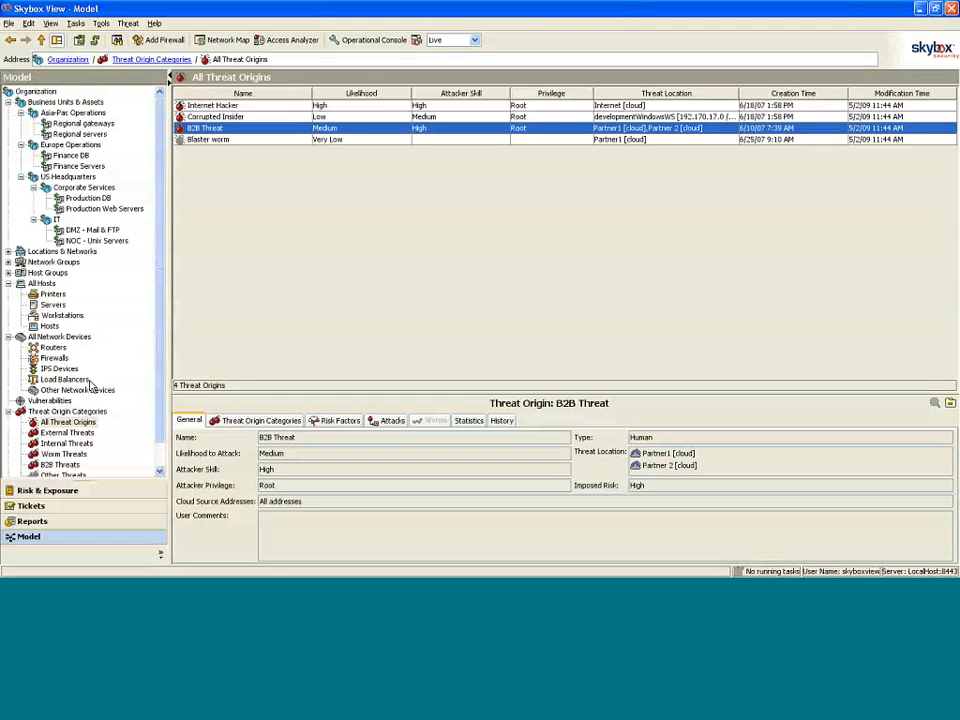
pyautogui.moveTo(82, 397)
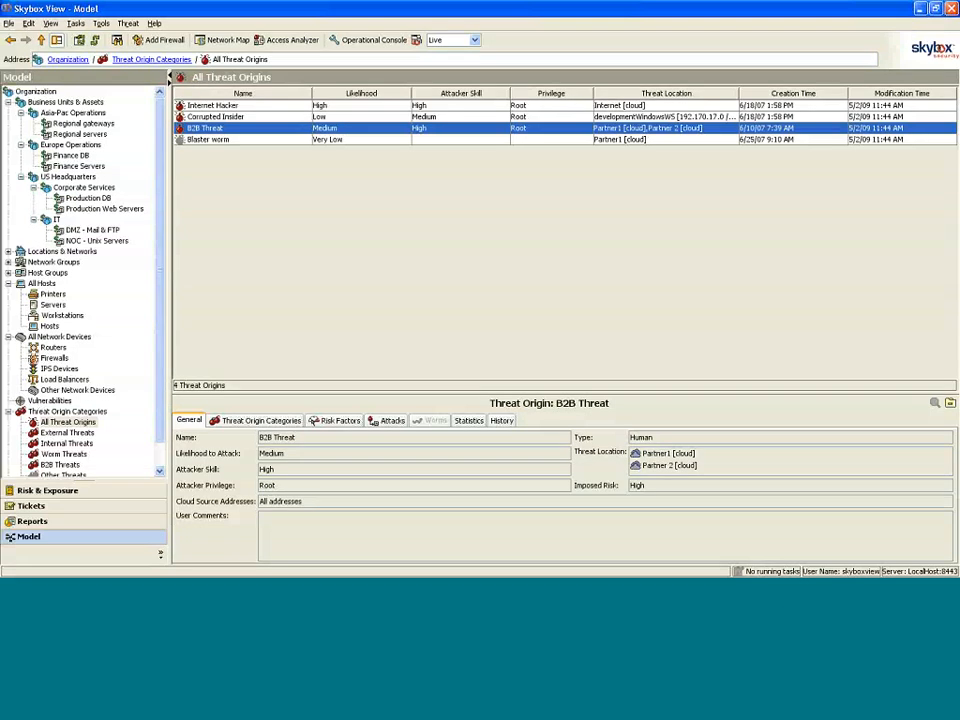
pyautogui.moveTo(113, 237)
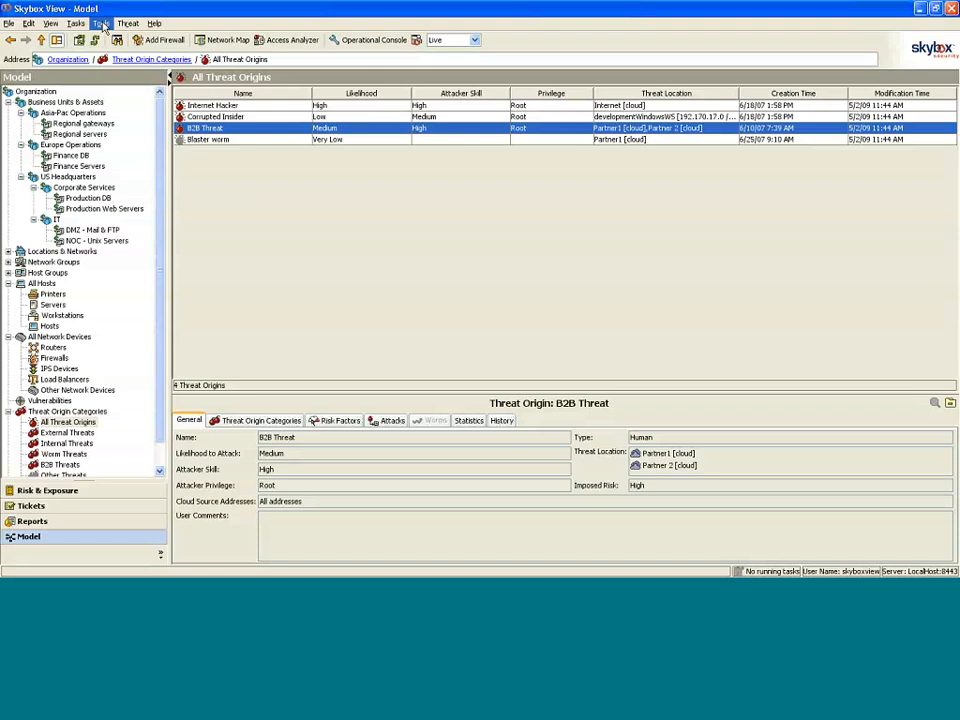
pyautogui.click(75, 23)
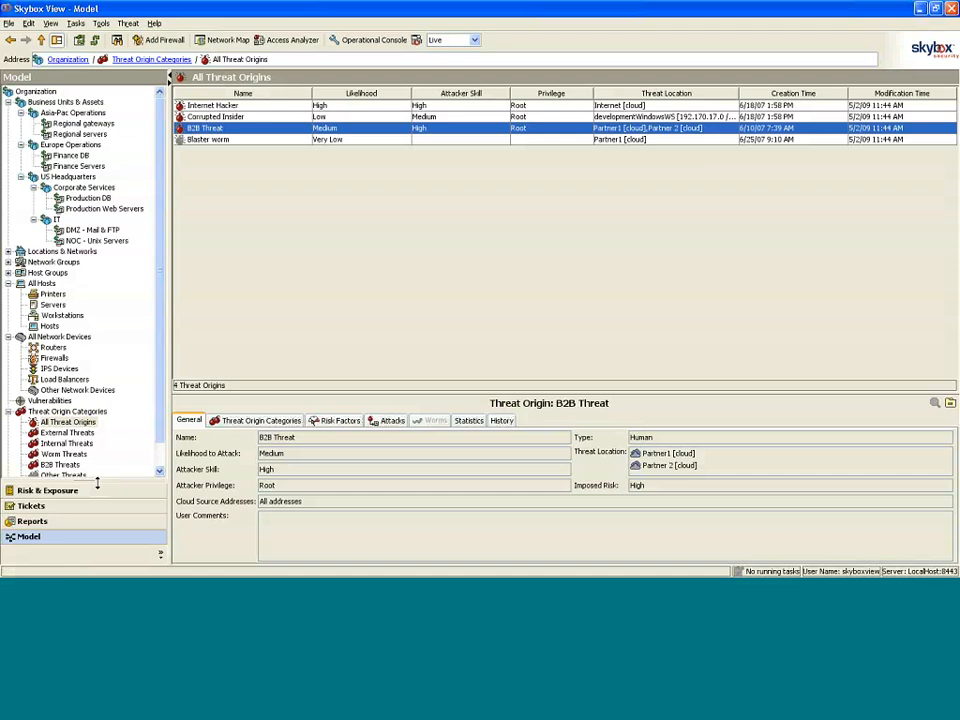
# - Switch to Risk & Exposure and show Regulations by Risk, displaying SOX-404
pyautogui.click(47, 490)
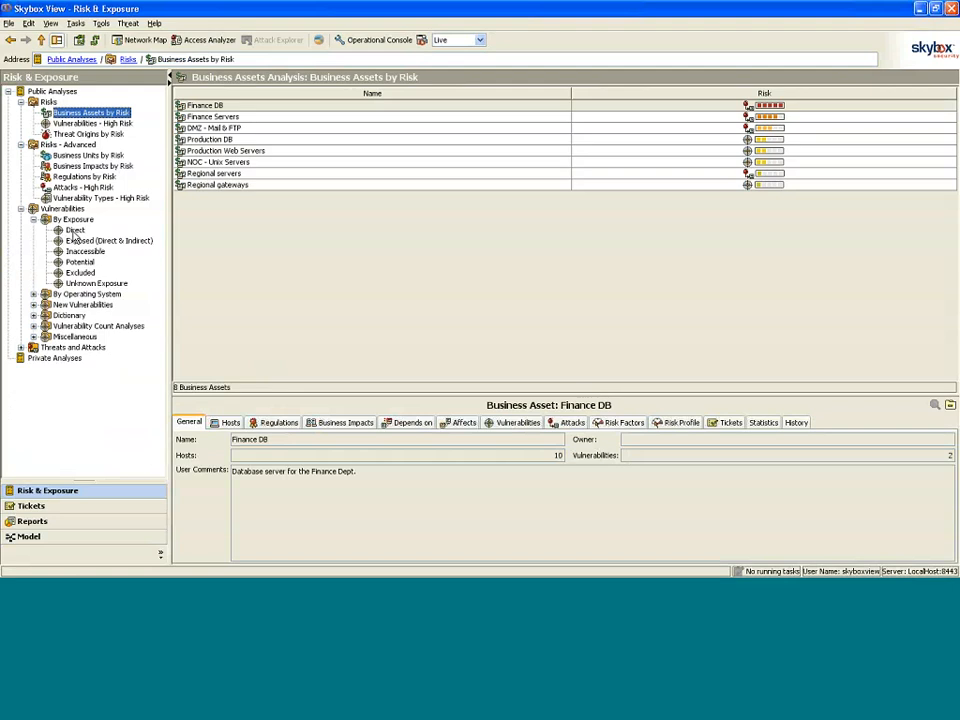
pyautogui.click(85, 176)
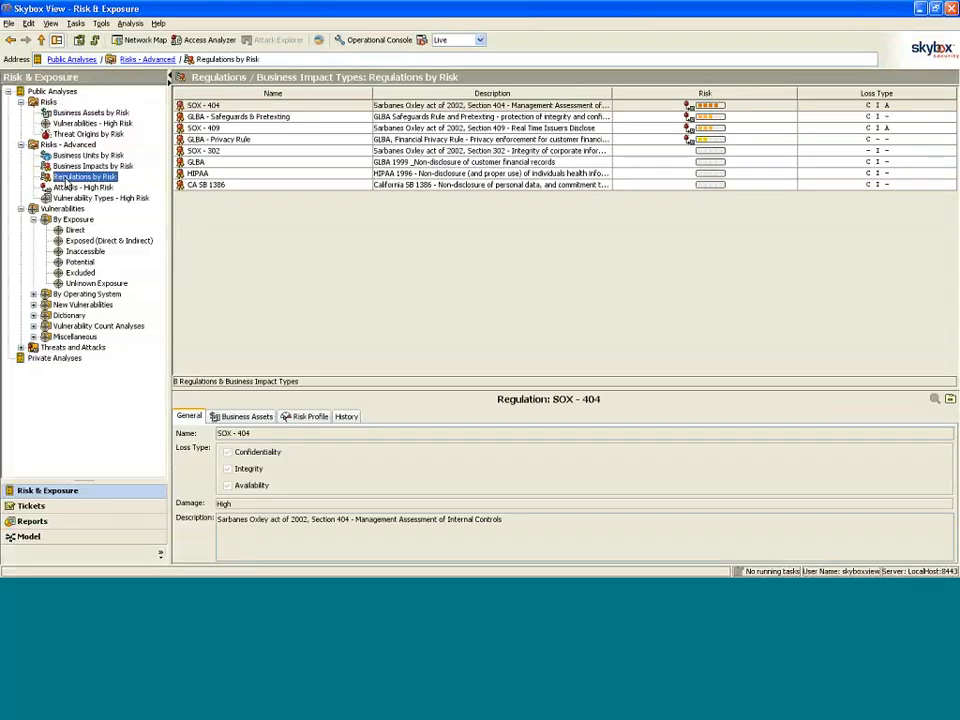
pyautogui.moveTo(607, 195)
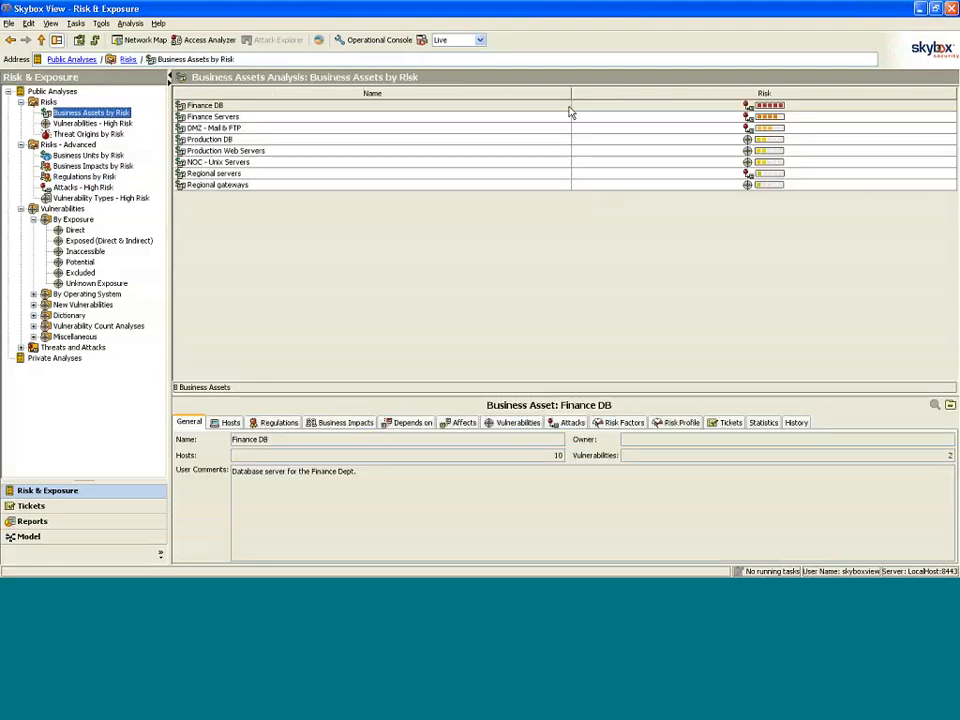
# - Return to Business Assets by Risk and list Finance DB's Oracle DoS vulnerabilities
pyautogui.click(205, 105)
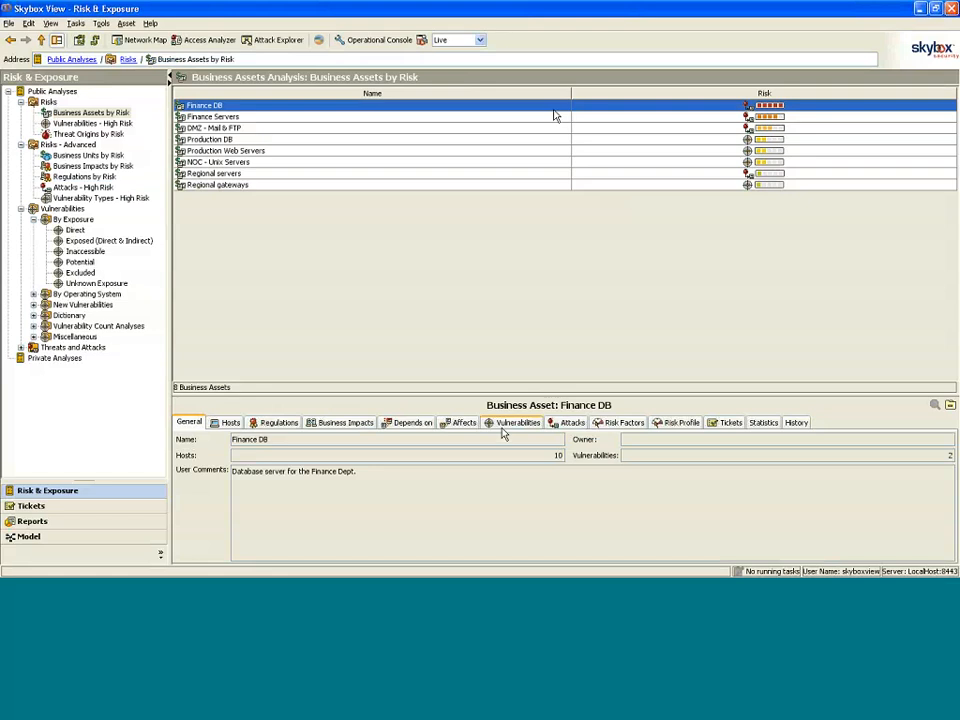
pyautogui.click(517, 422)
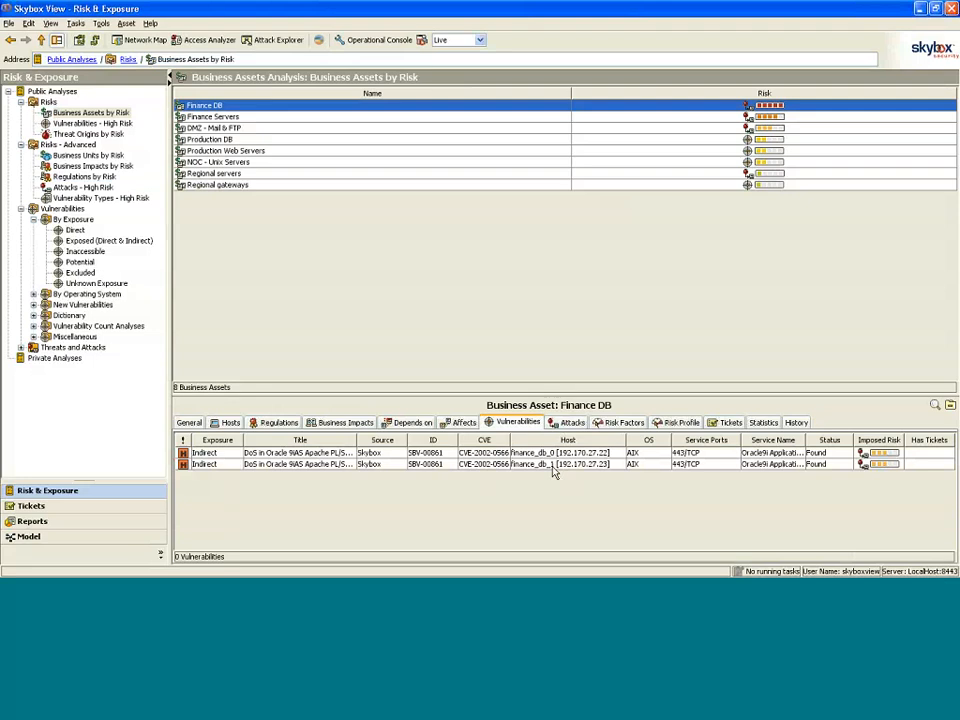
pyautogui.moveTo(367, 486)
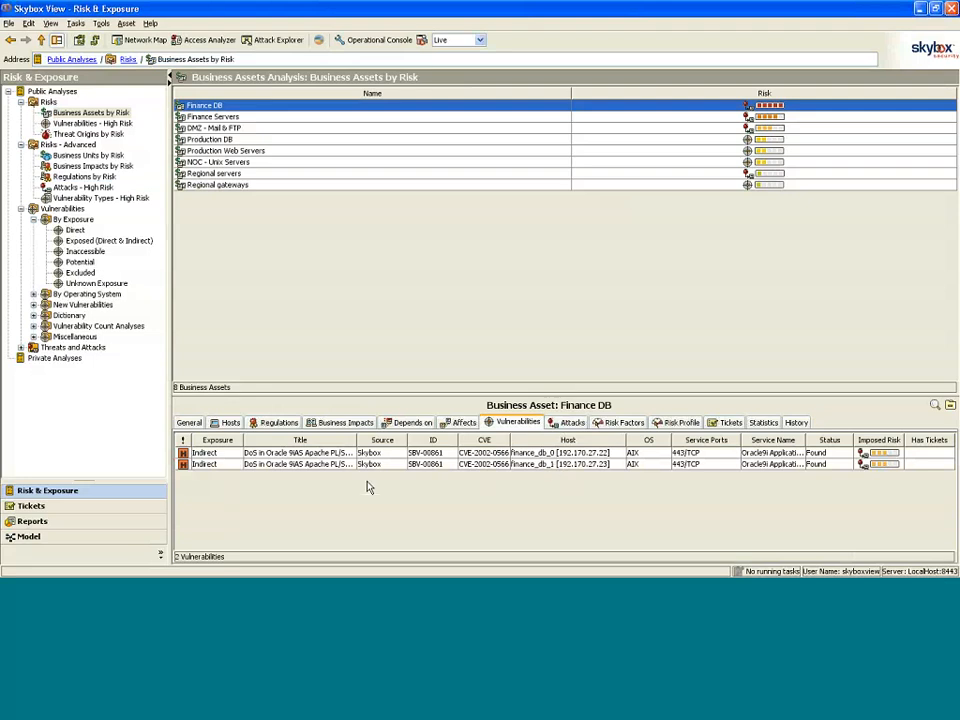
pyautogui.moveTo(228, 471)
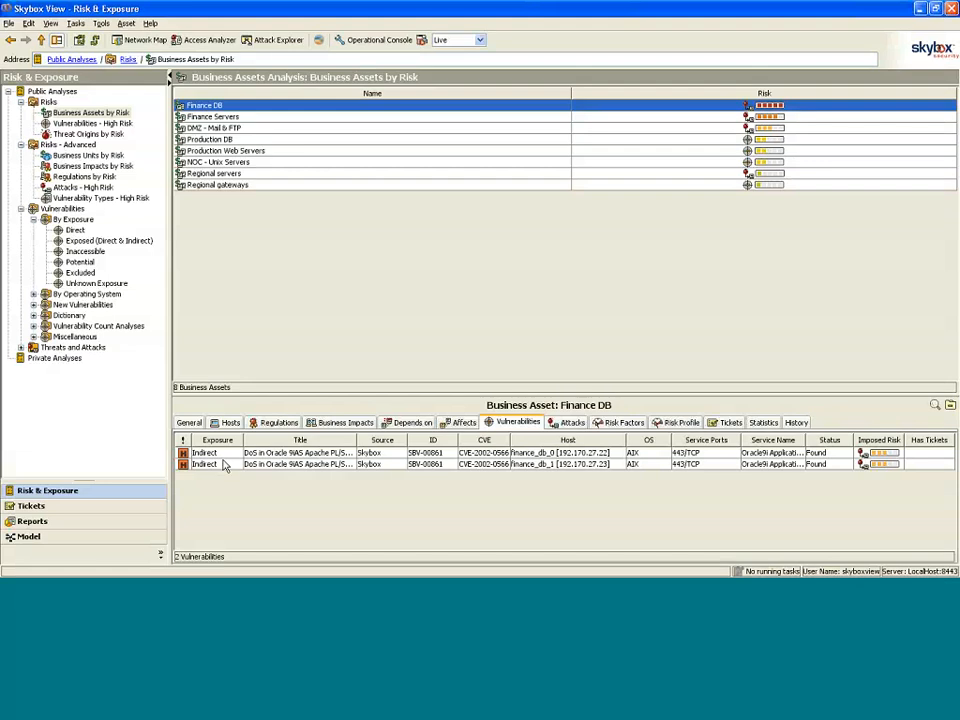
pyautogui.moveTo(460, 491)
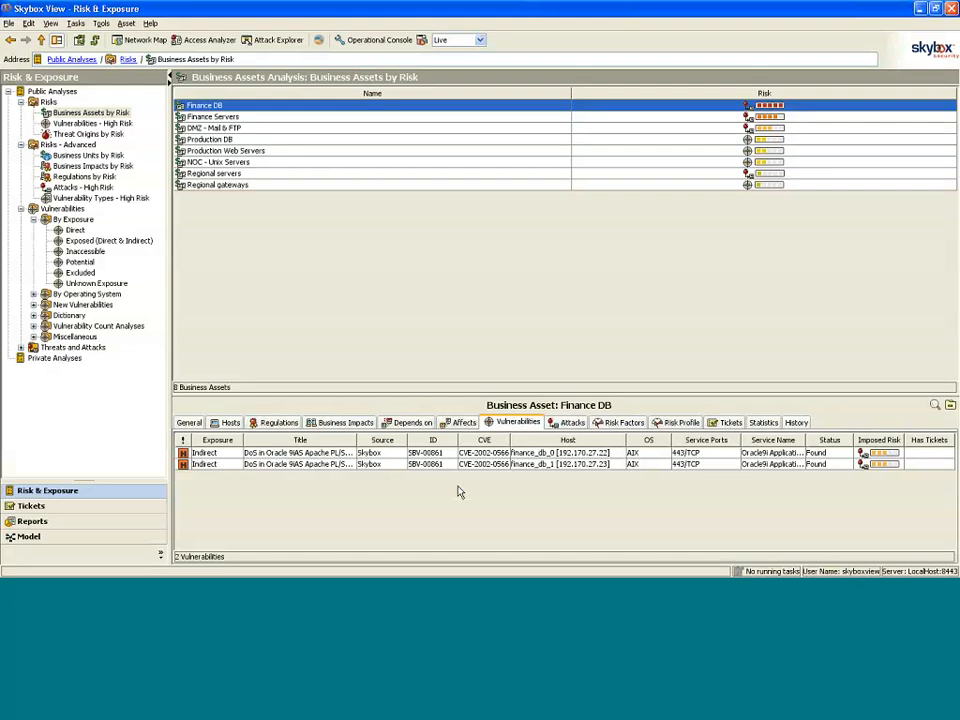
pyautogui.moveTo(475, 489)
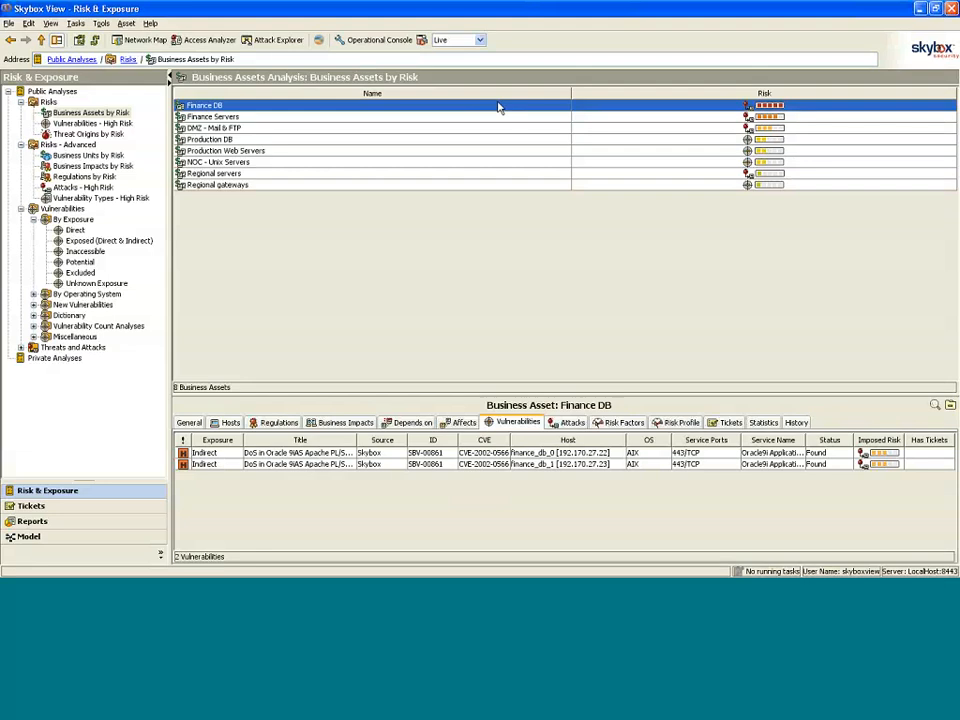
# - Open Attack Explorer for Finance DB and expand Internet Hacker's BIND buffer overflow path
pyautogui.rightClick(204, 105)
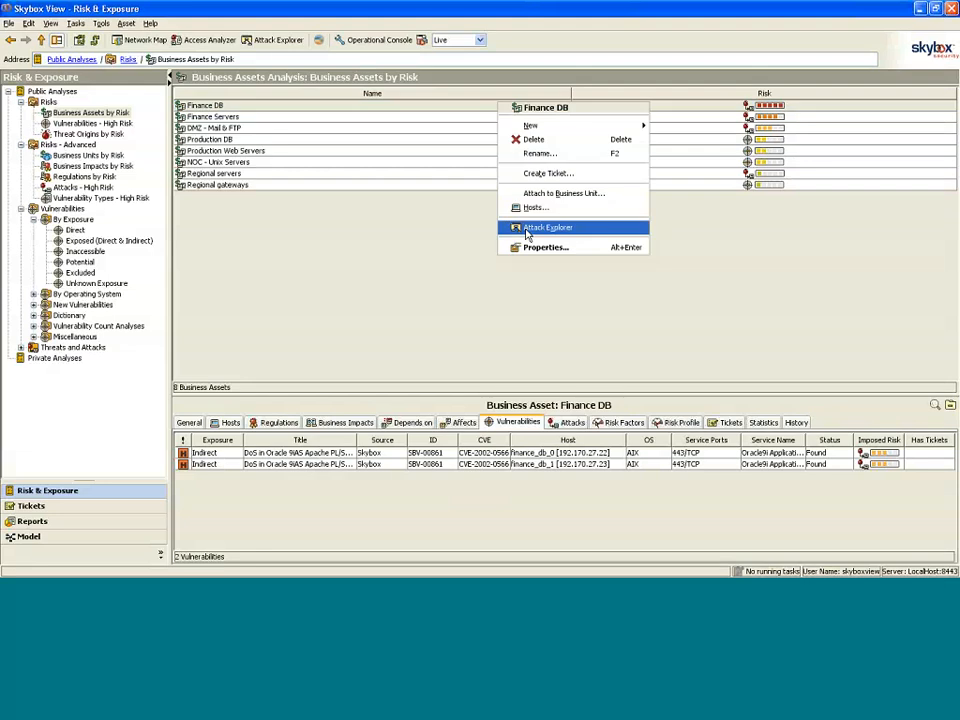
pyautogui.click(547, 227)
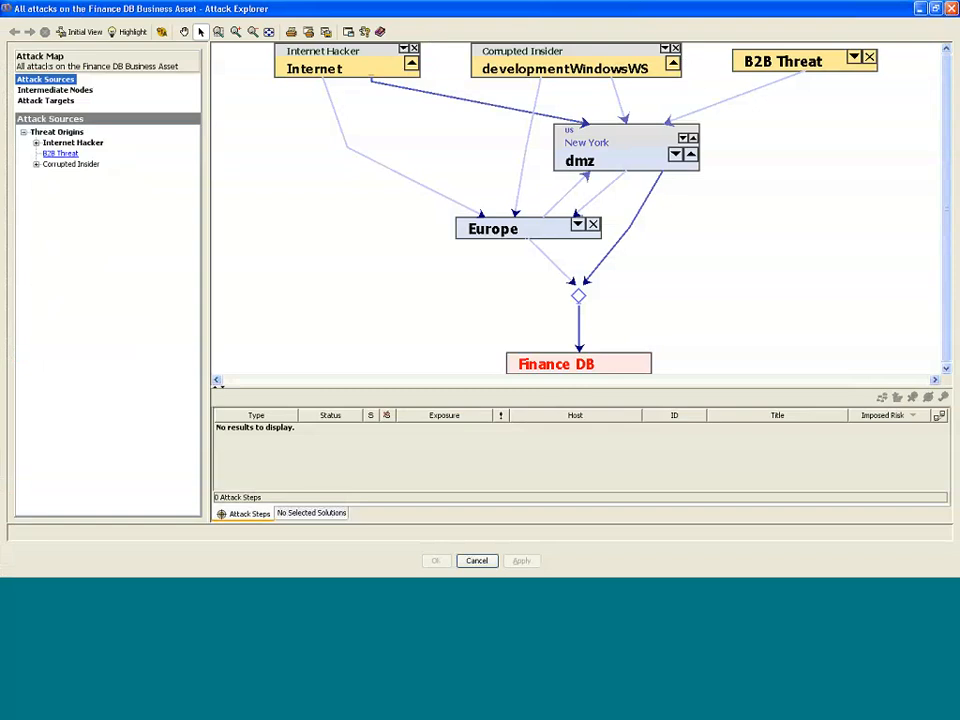
pyautogui.moveTo(578, 363)
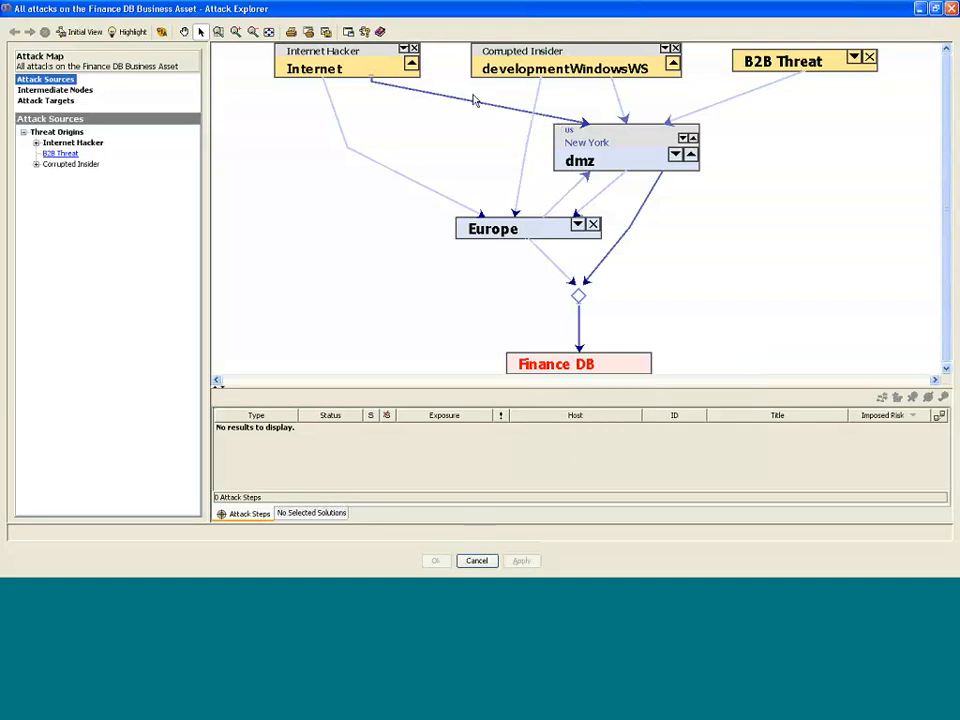
pyautogui.moveTo(407, 214)
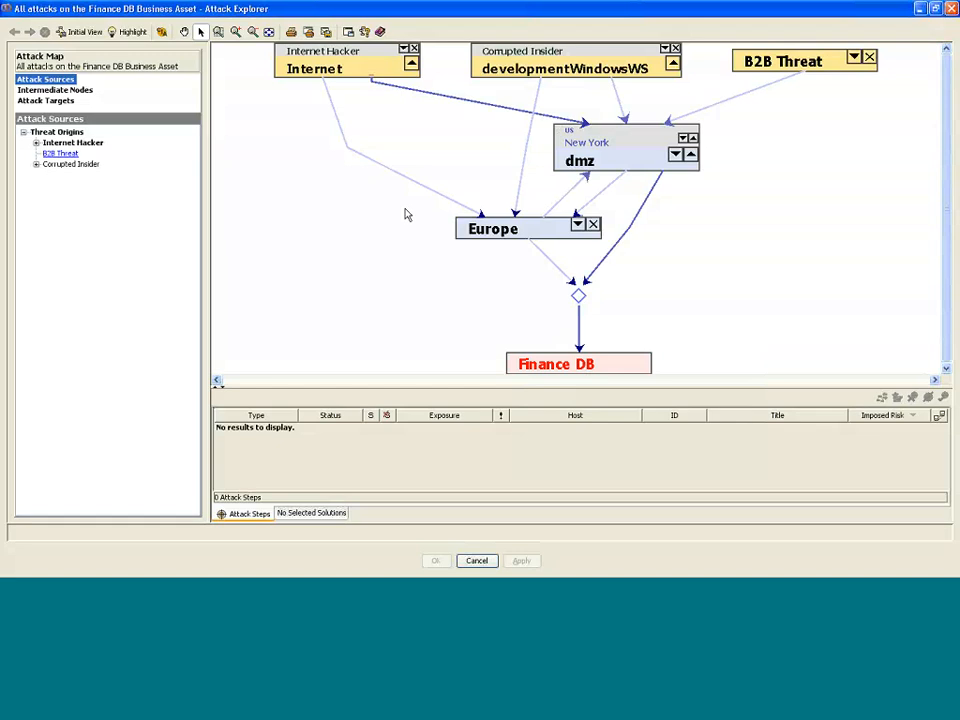
pyautogui.click(131, 31)
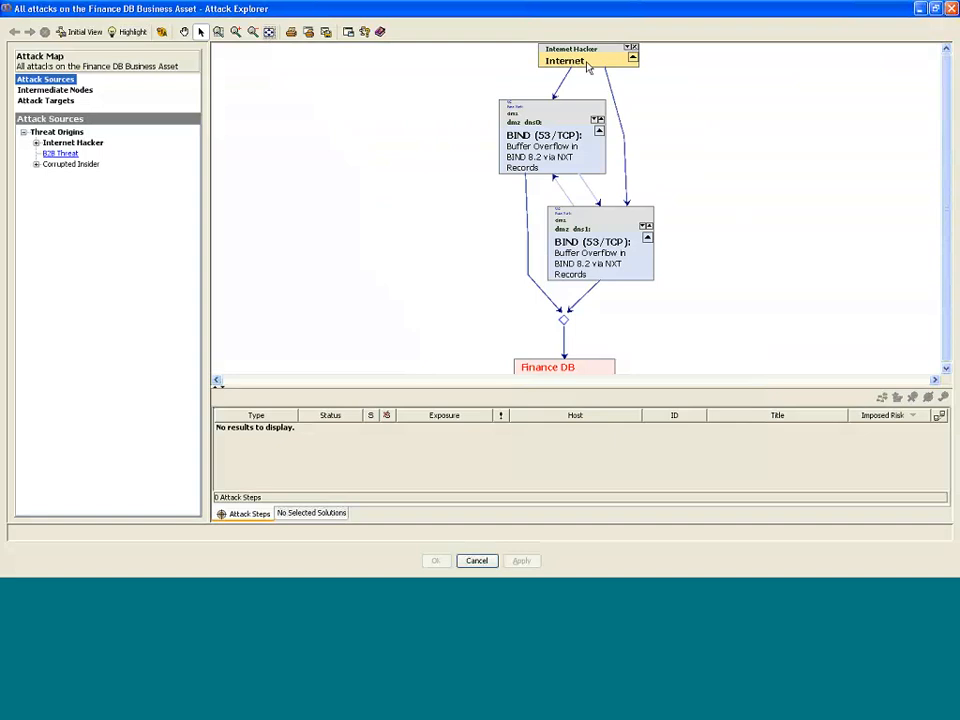
pyautogui.moveTo(585, 62)
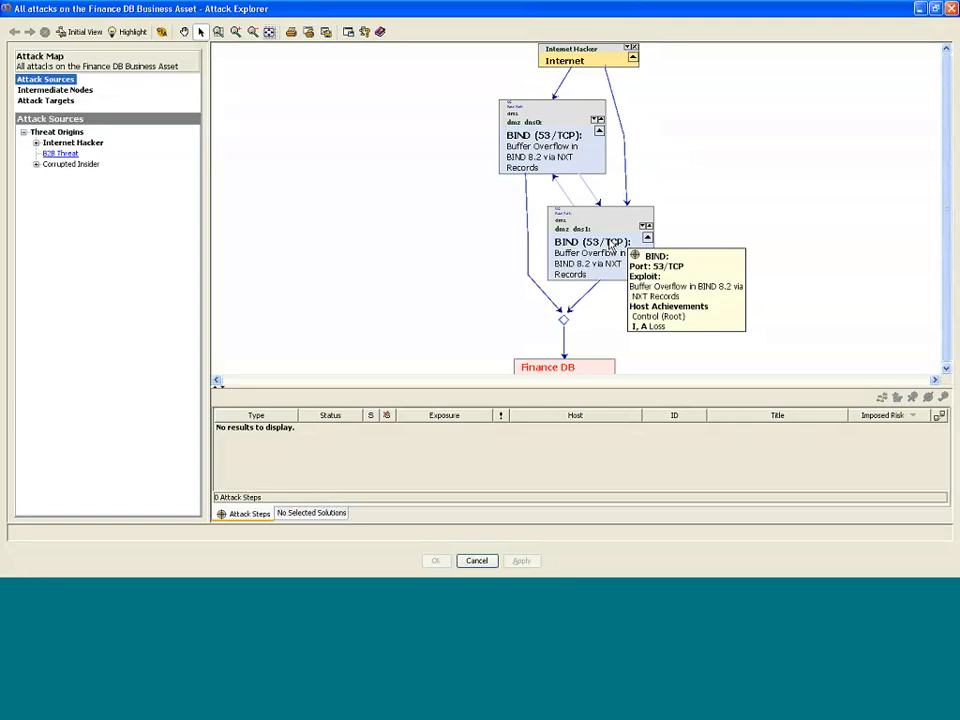
# - Show details of the critical BIND 8.2 NXT buffer overflow step on dmz_dns1
pyautogui.click(590, 242)
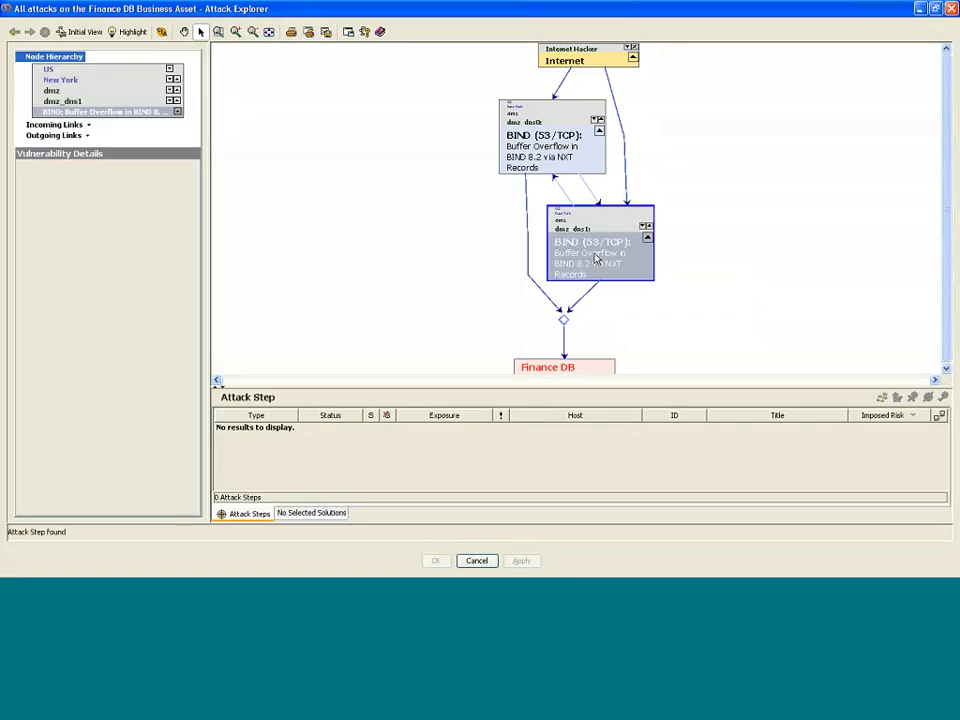
pyautogui.click(600, 255)
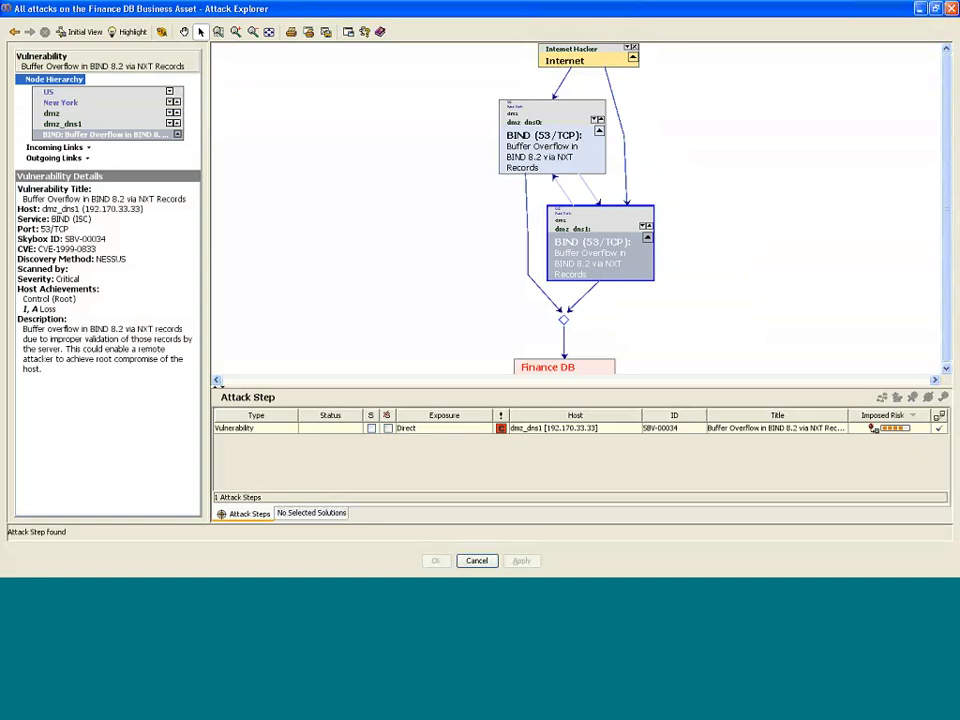
pyautogui.moveTo(585, 380)
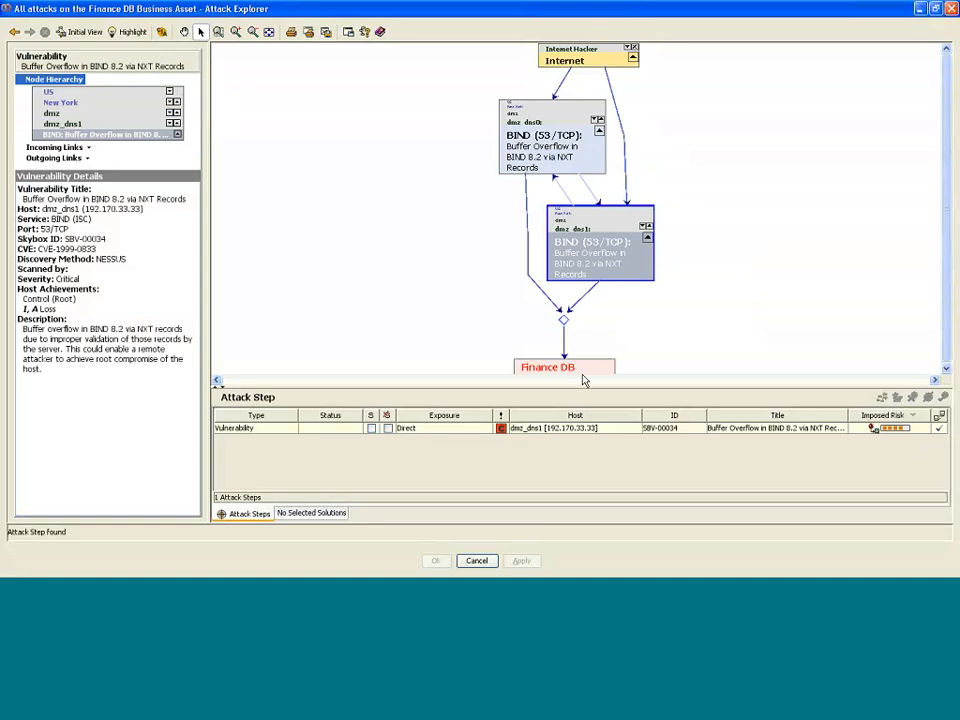
pyautogui.moveTo(563, 367)
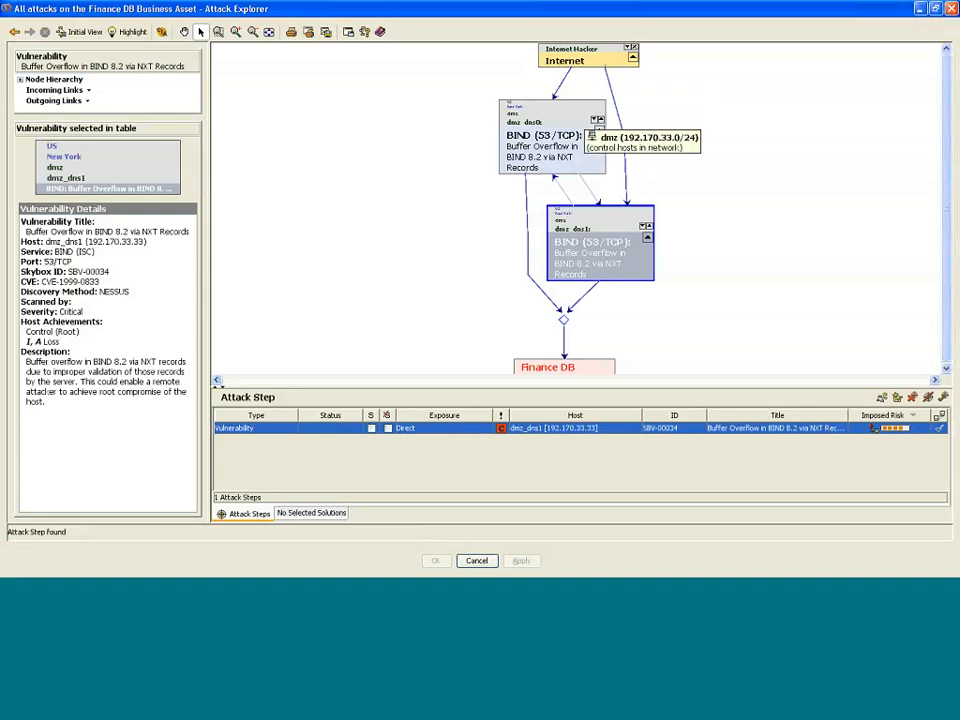
pyautogui.moveTo(545, 437)
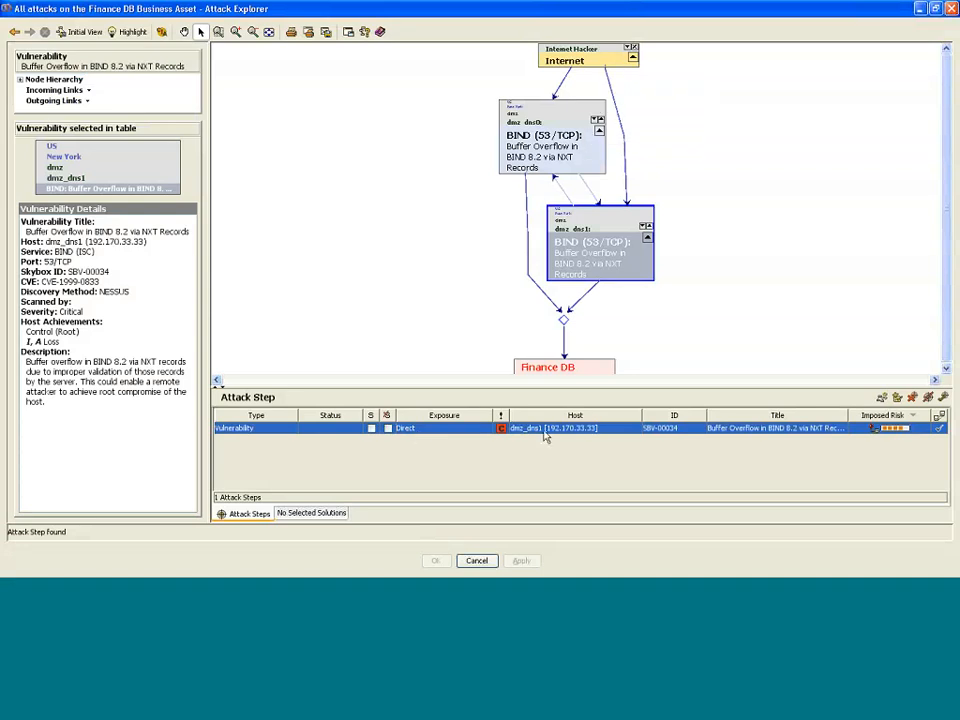
pyautogui.moveTo(477, 560)
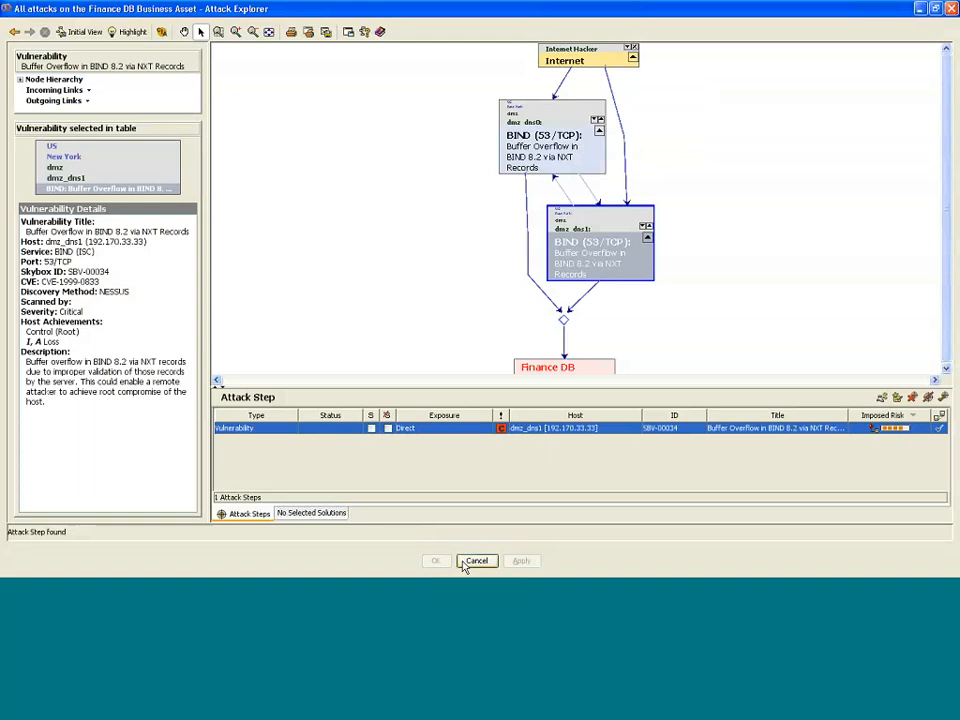
# - Close Attack Explorer and list directly exposed vulnerabilities, including the BIND 8.2 NXT overflow on dmz_dns0
pyautogui.click(476, 560)
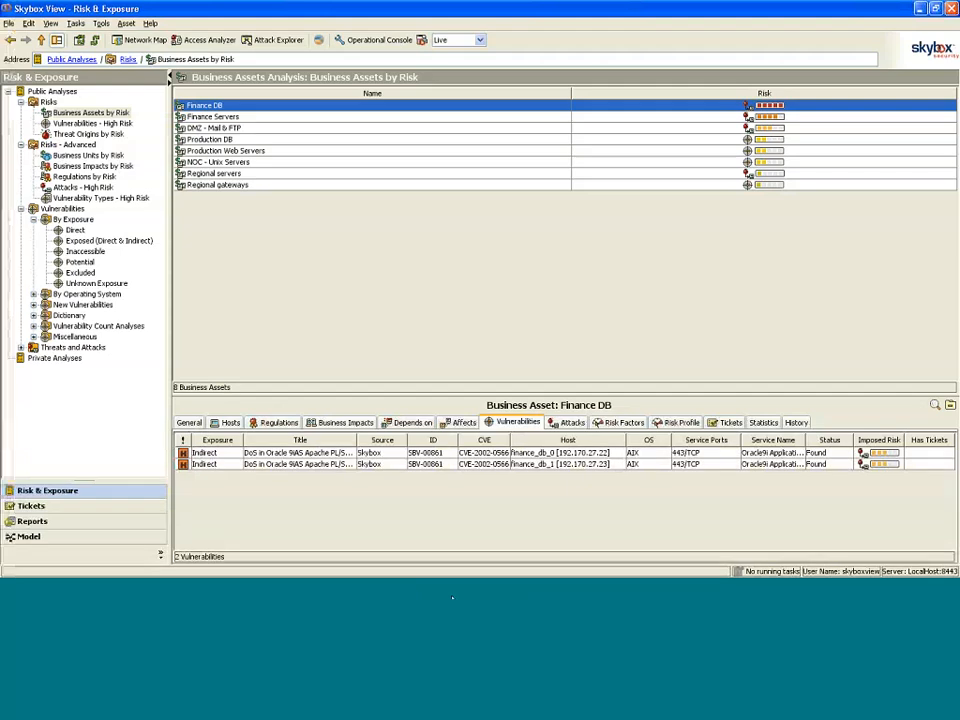
pyautogui.moveTo(250, 242)
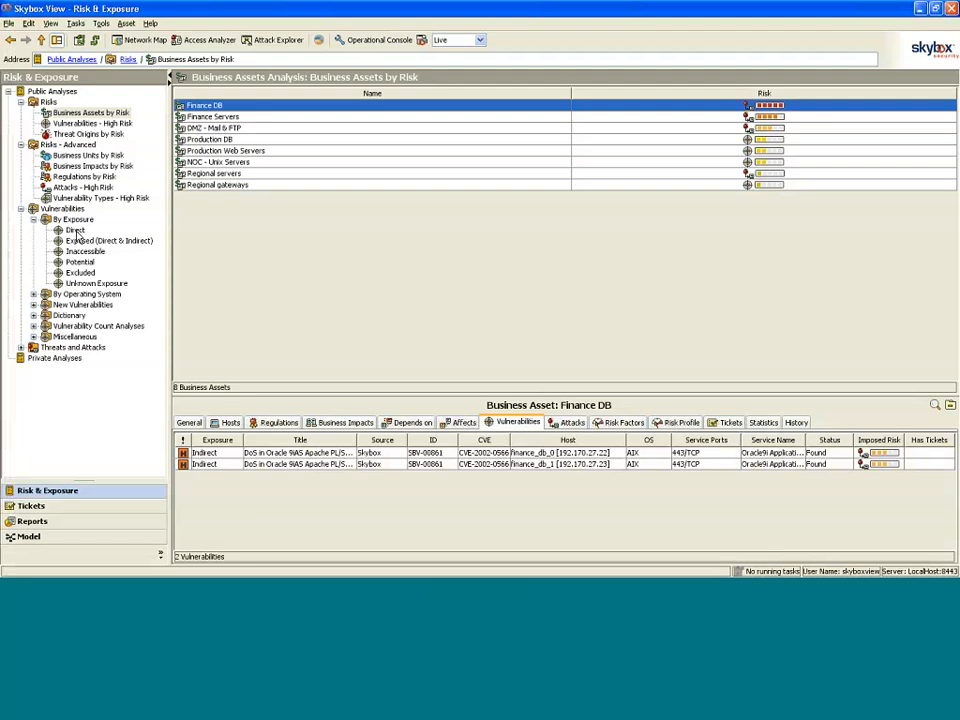
pyautogui.click(76, 230)
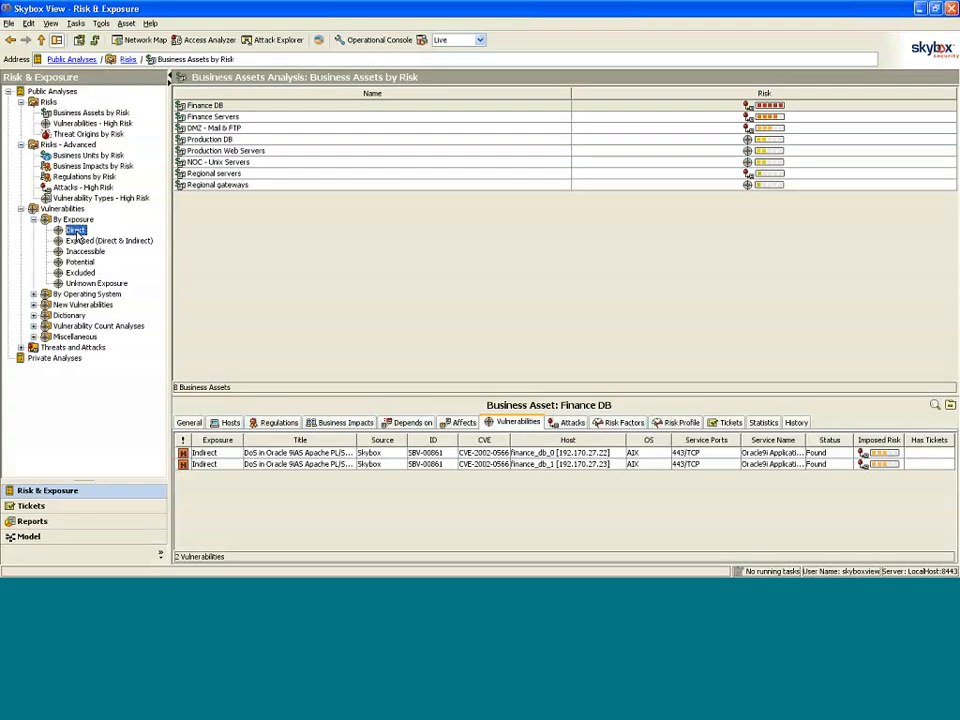
pyautogui.click(76, 230)
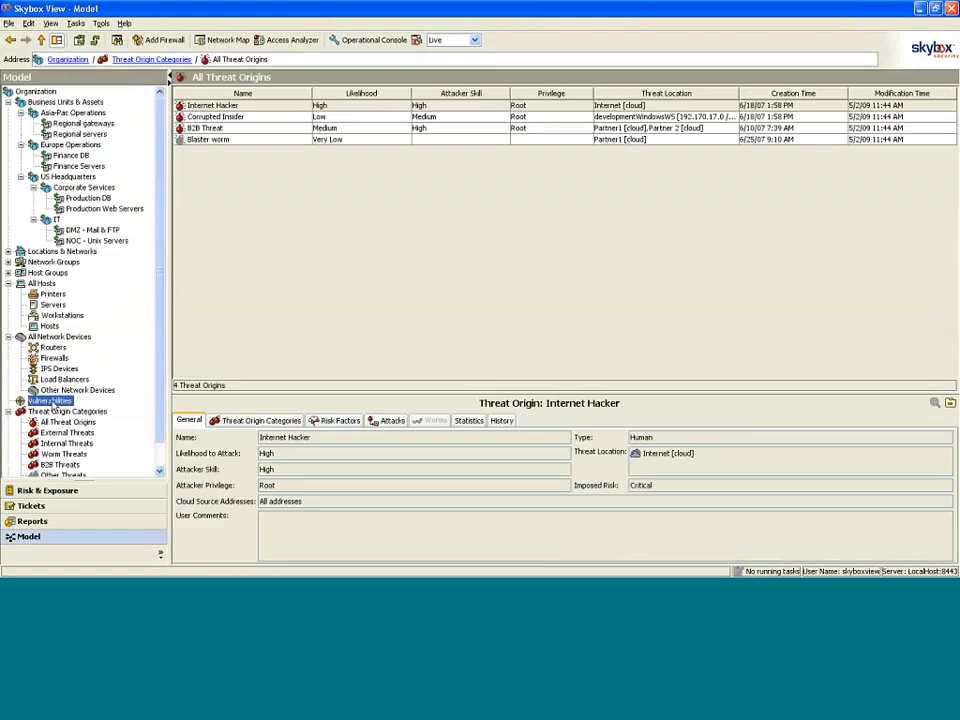
pyautogui.click(50, 400)
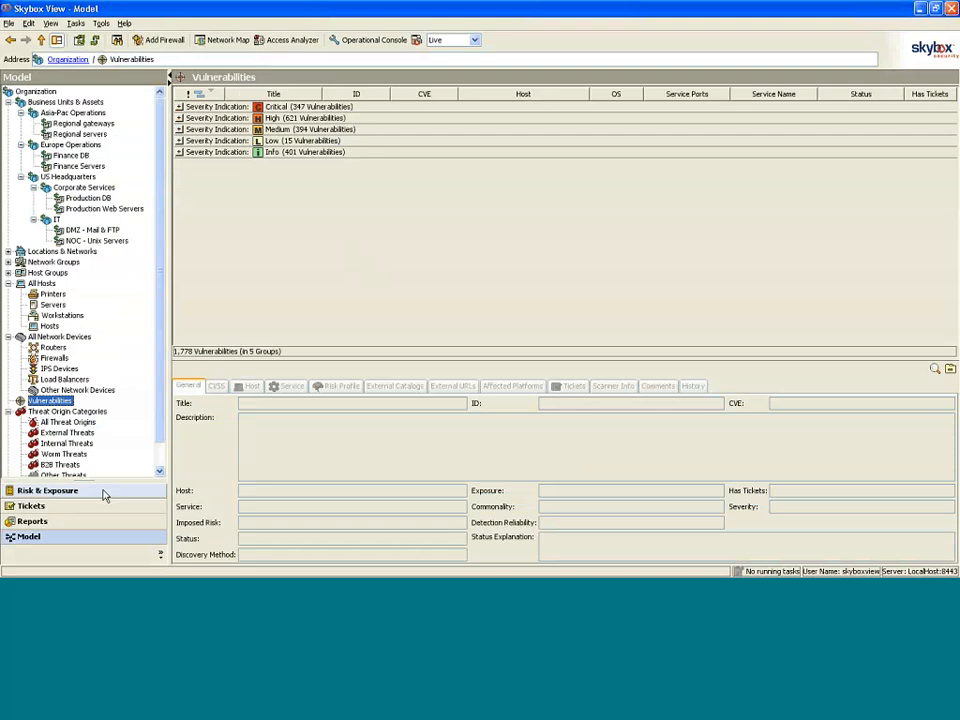
pyautogui.click(47, 490)
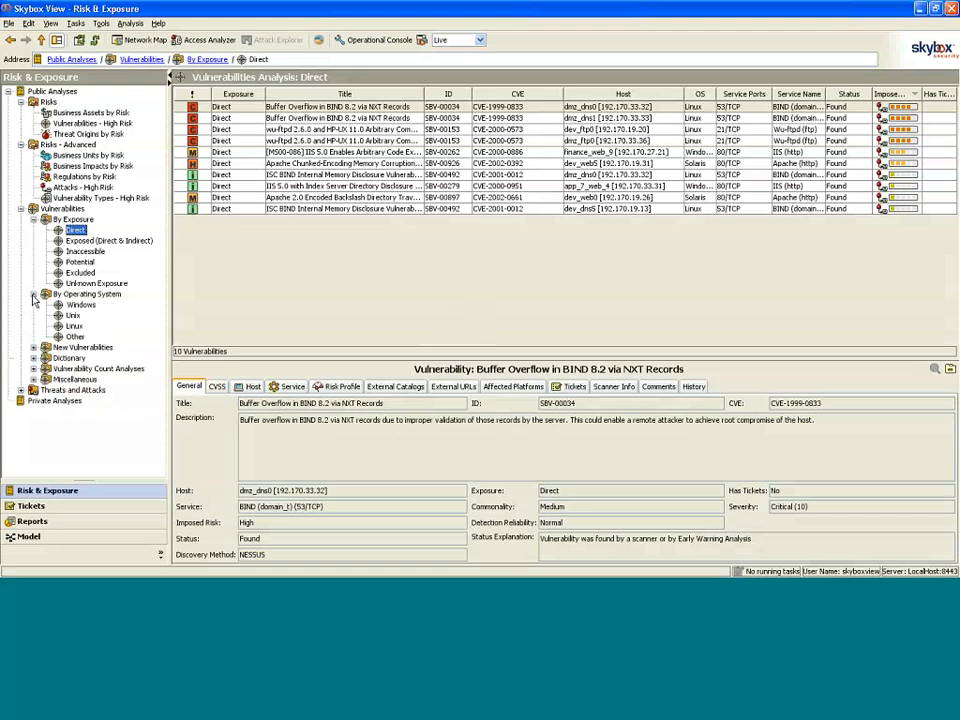
pyautogui.moveTo(80, 311)
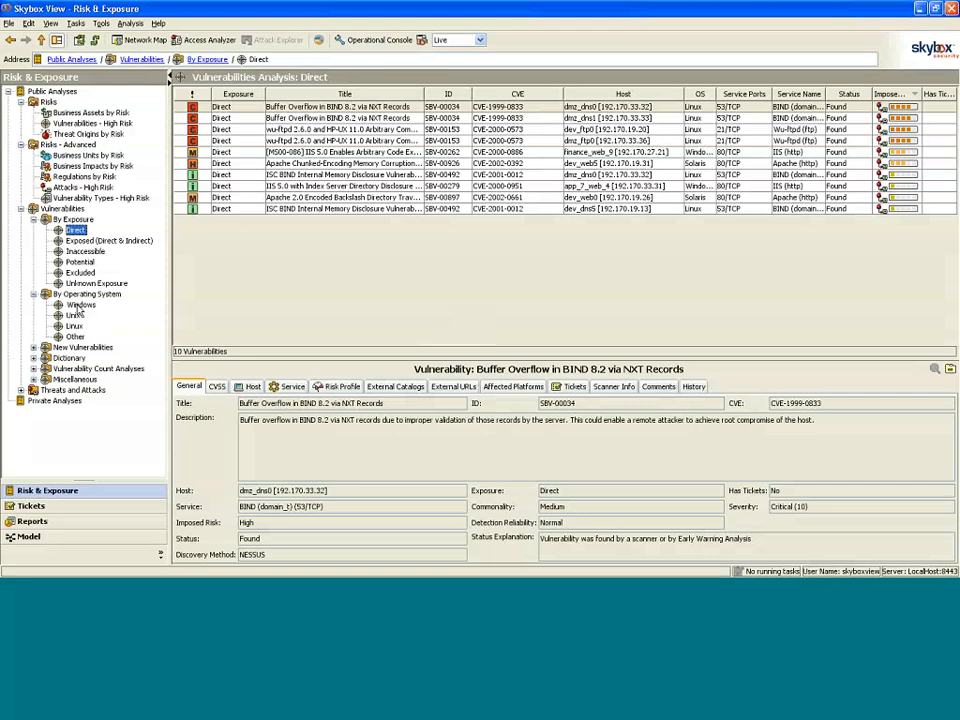
# - View Windows host vulnerabilities, then rank hosts by vulnerability count, showing Server6's details
pyautogui.click(68, 304)
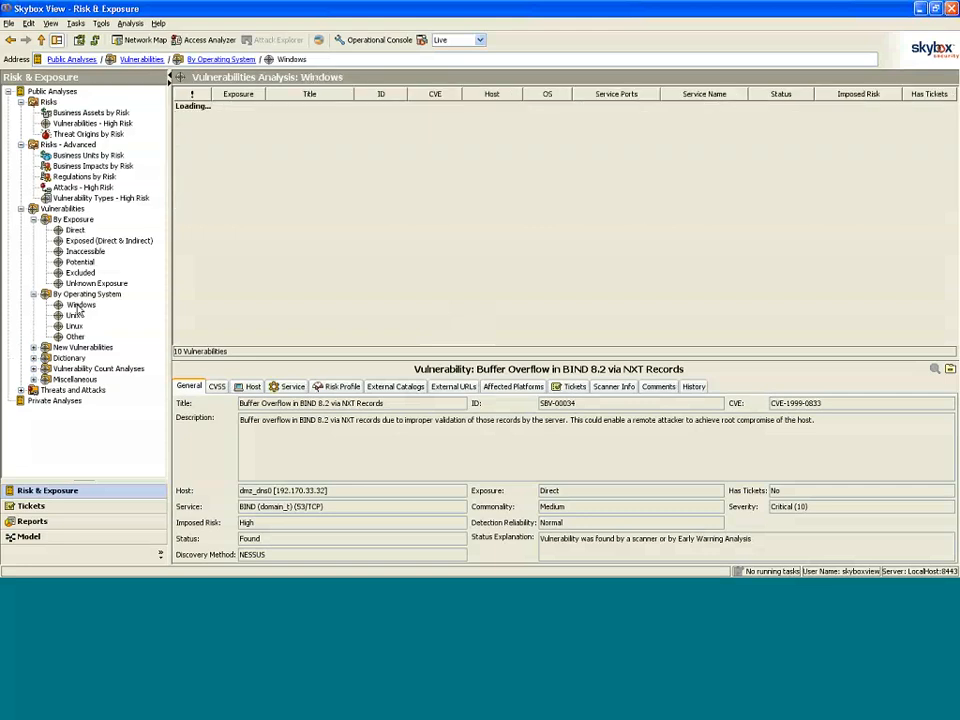
pyautogui.click(80, 304)
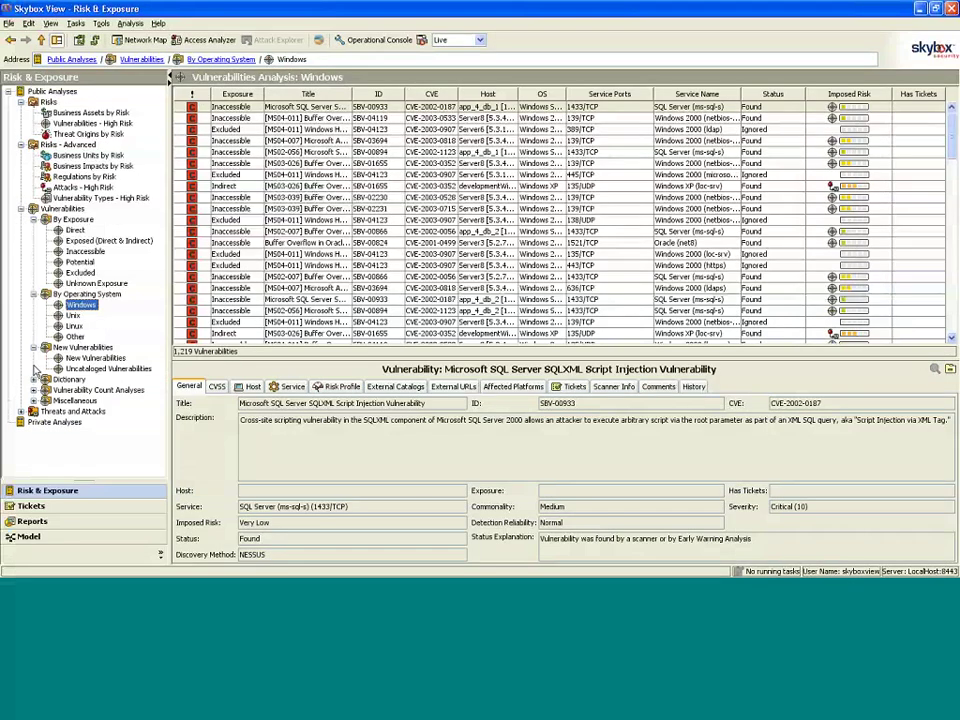
pyautogui.click(33, 389)
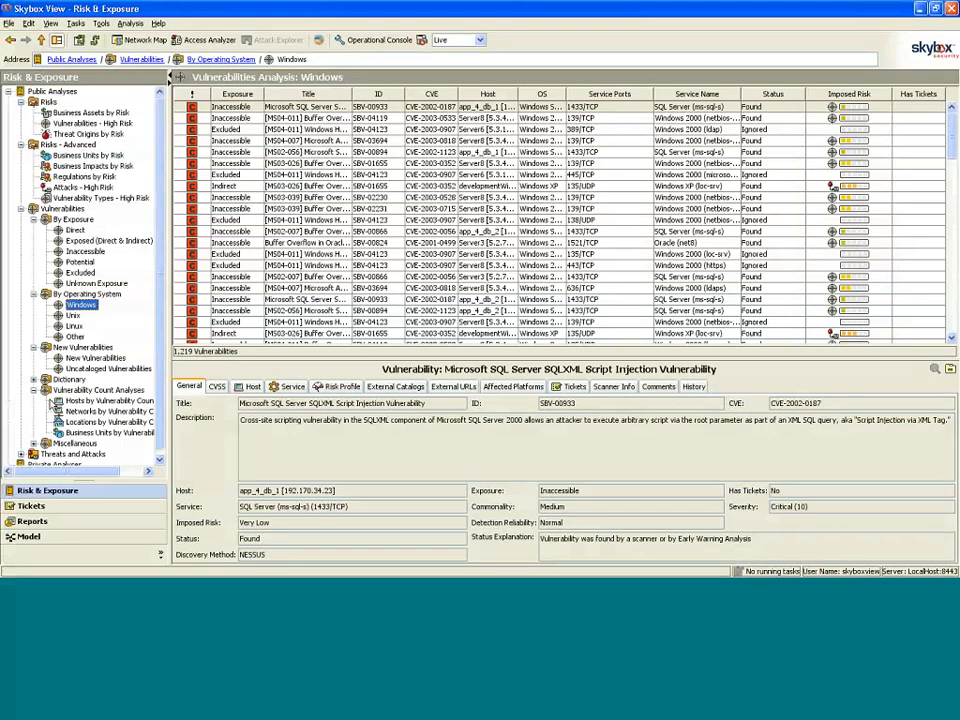
pyautogui.click(110, 400)
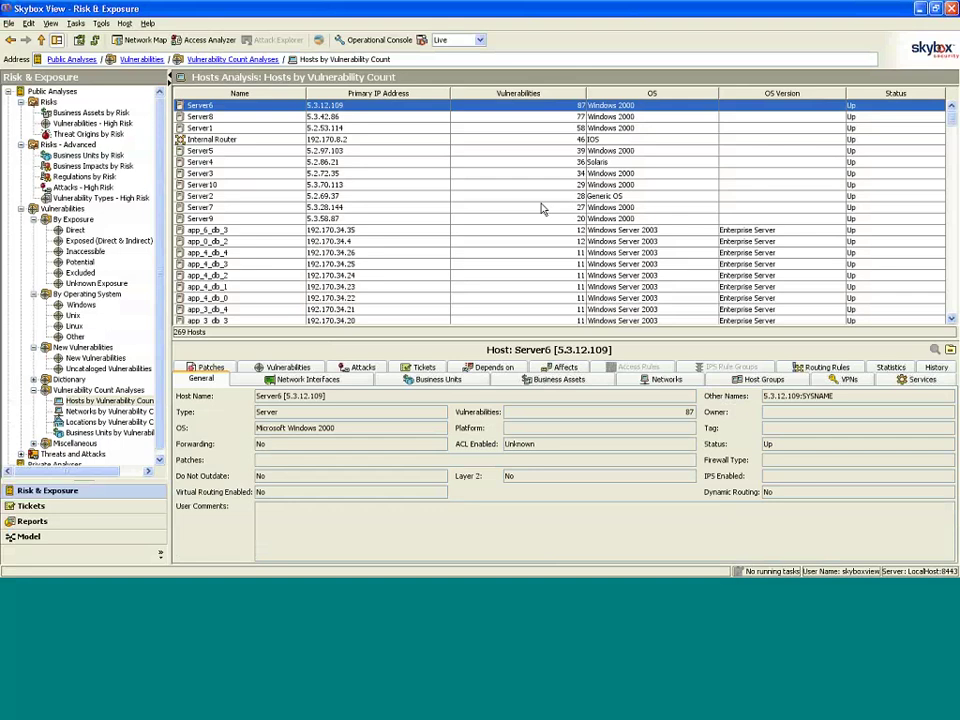
pyautogui.moveTo(167, 173)
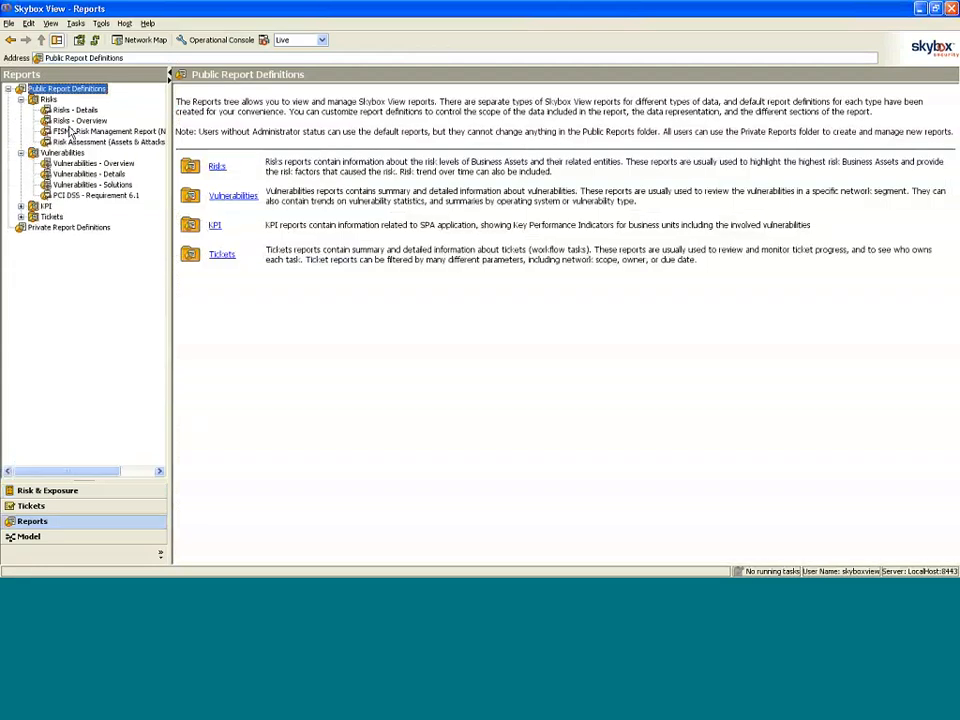
# - Inspect the Risks - Details report properties, keep PDF format, and cancel without changes
pyautogui.click(74, 109)
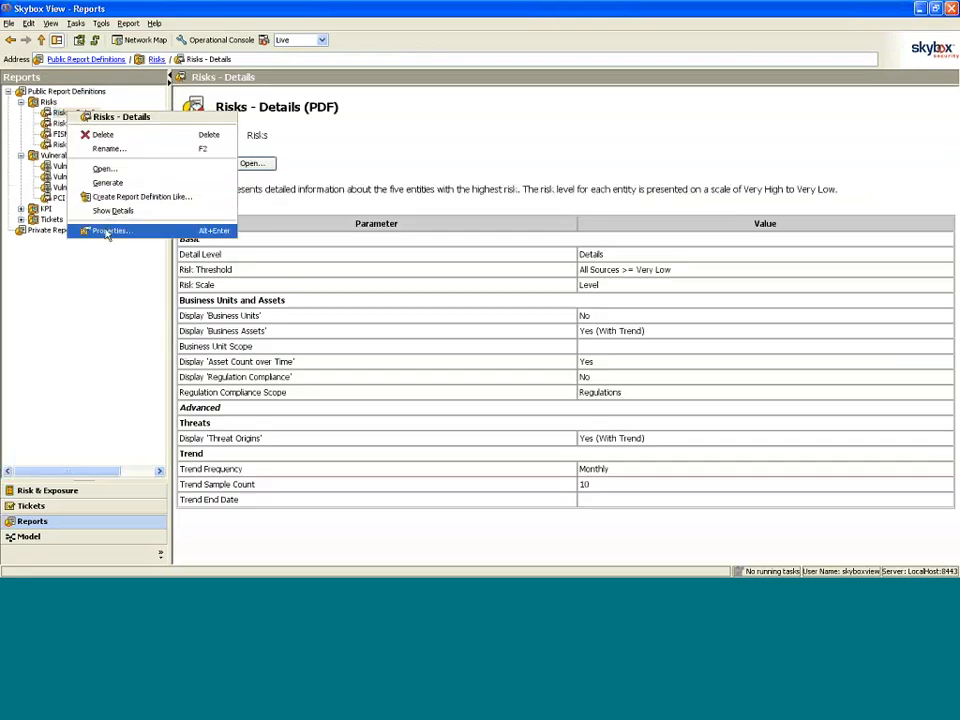
pyautogui.click(110, 231)
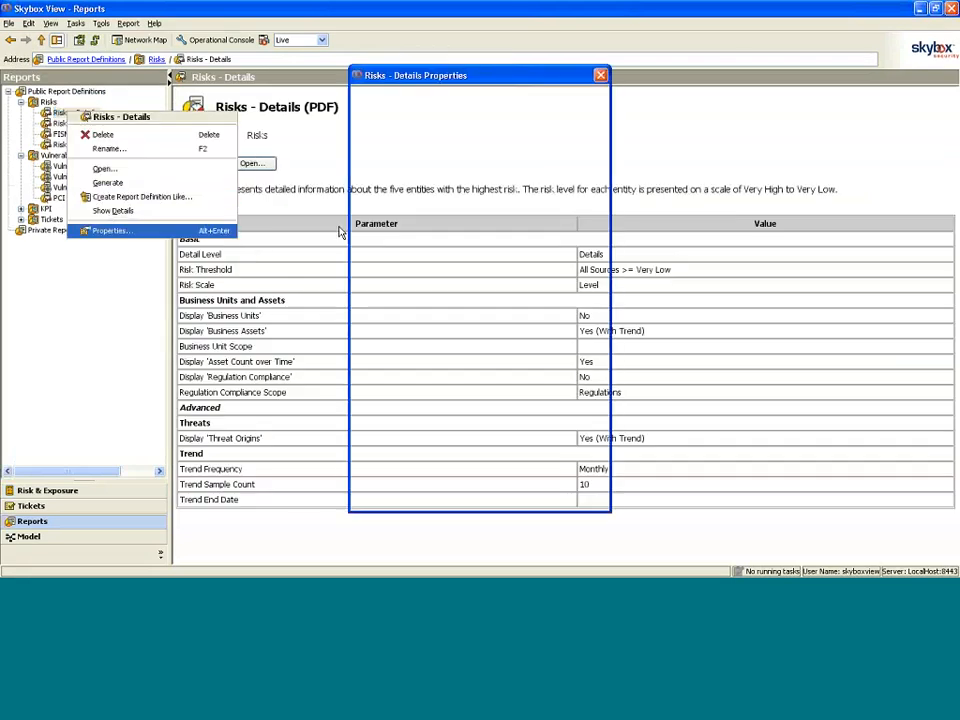
pyautogui.click(110, 230)
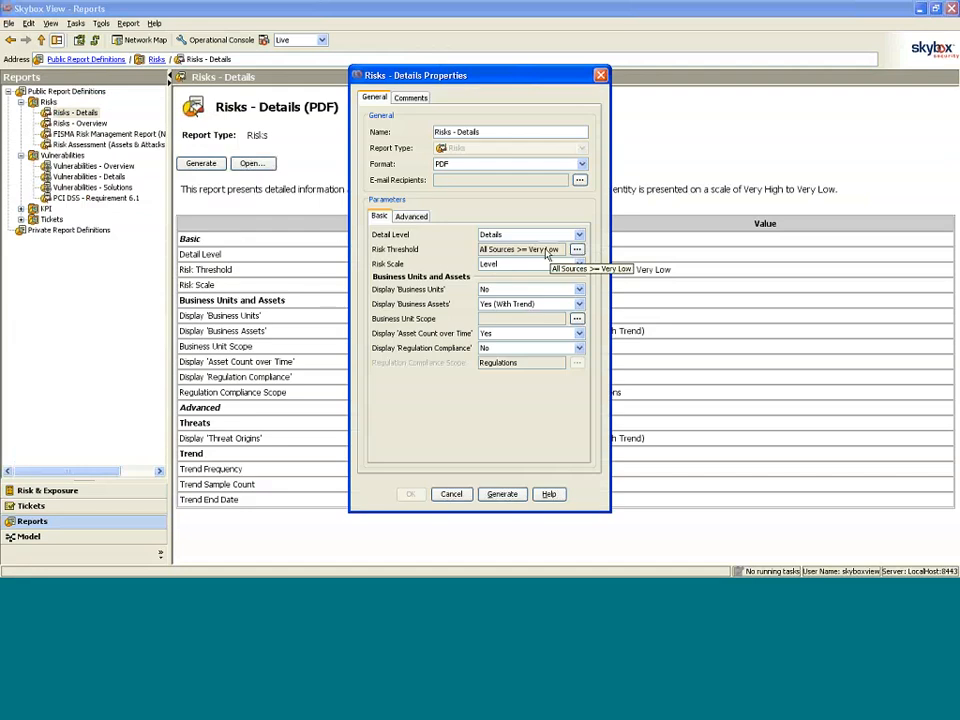
pyautogui.moveTo(548, 321)
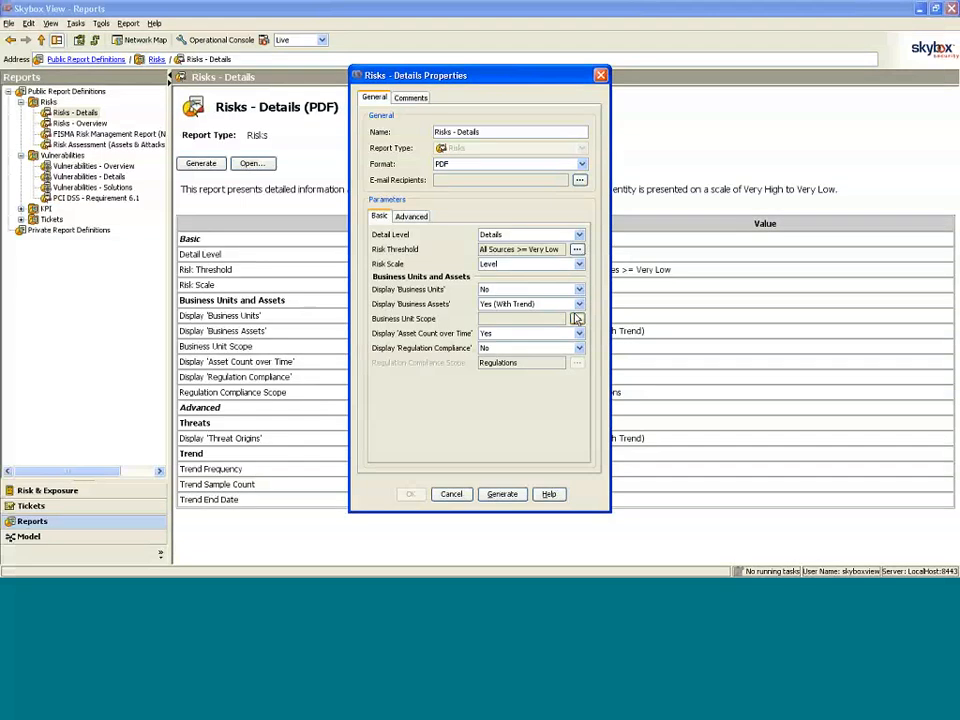
pyautogui.moveTo(545, 180)
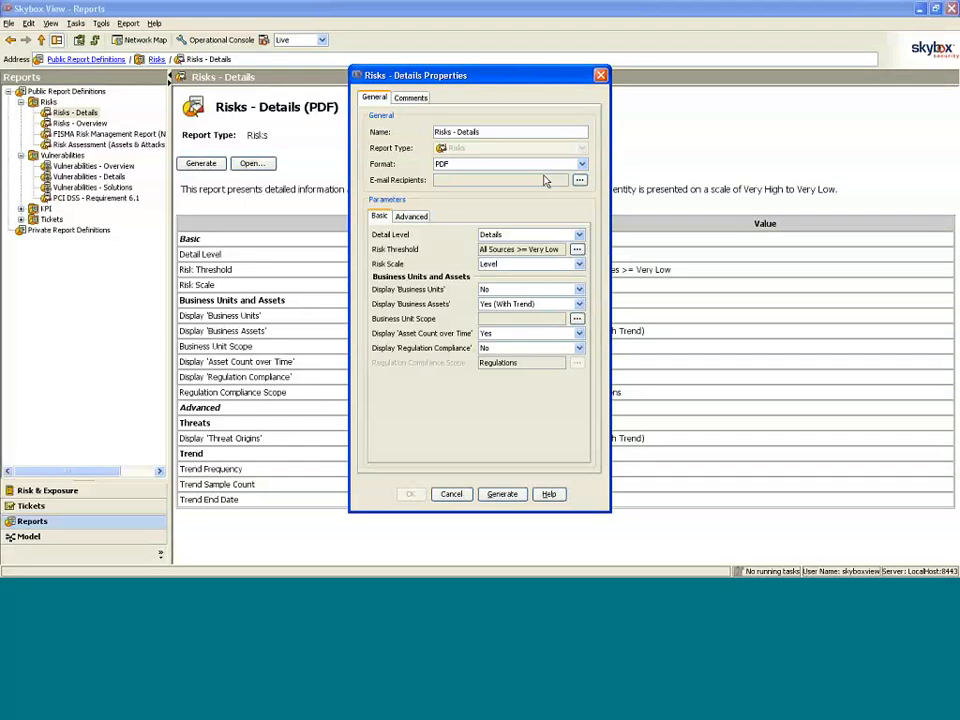
pyautogui.click(580, 164)
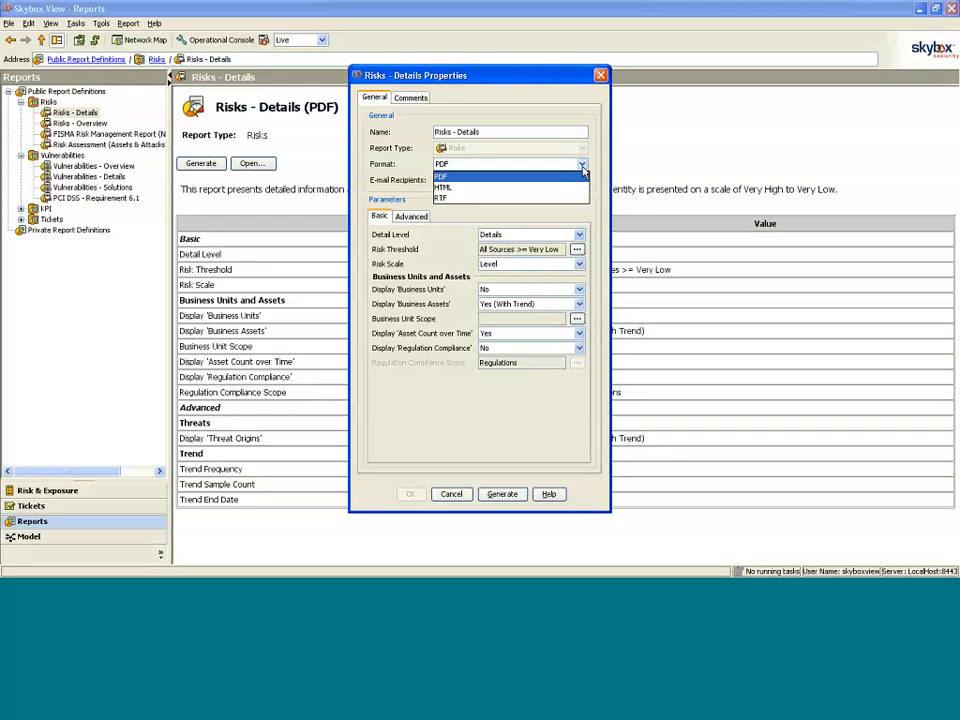
pyautogui.moveTo(575, 188)
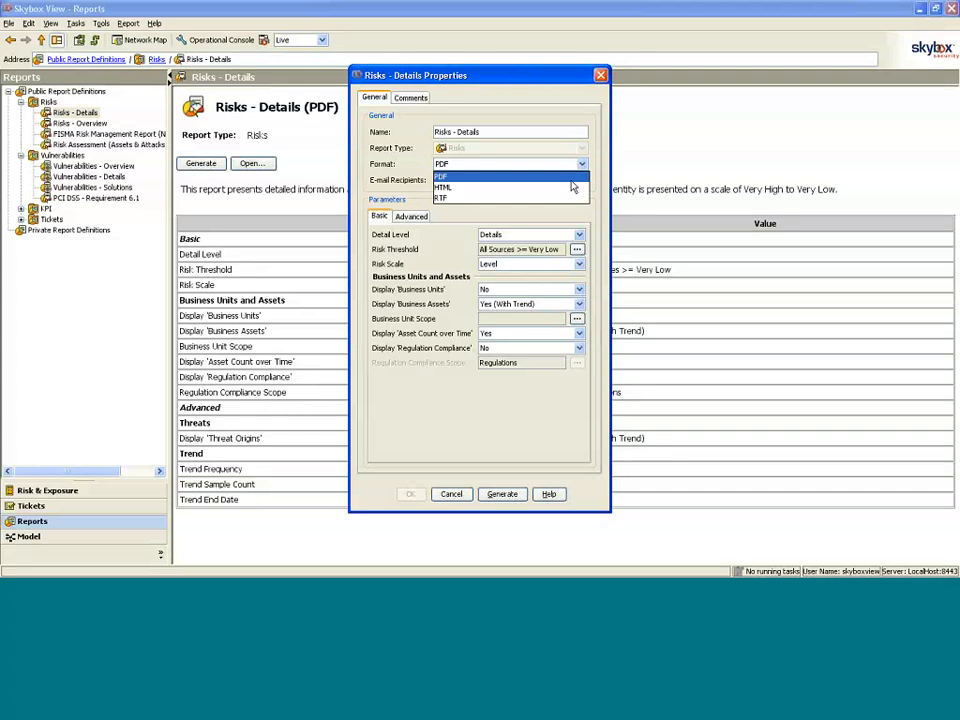
pyautogui.moveTo(568, 180)
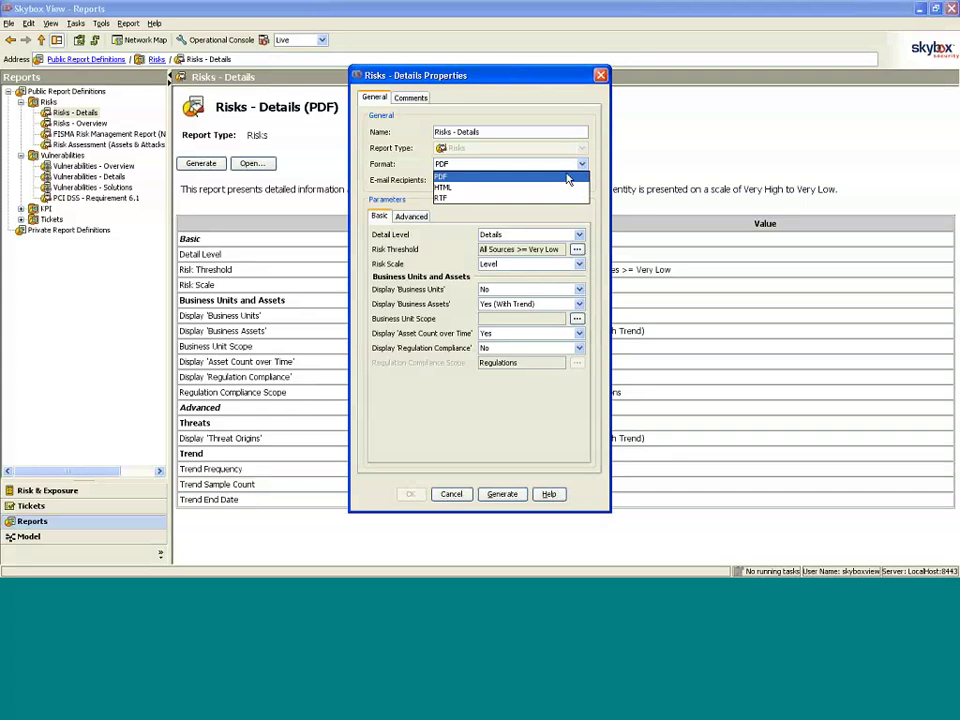
pyautogui.click(440, 177)
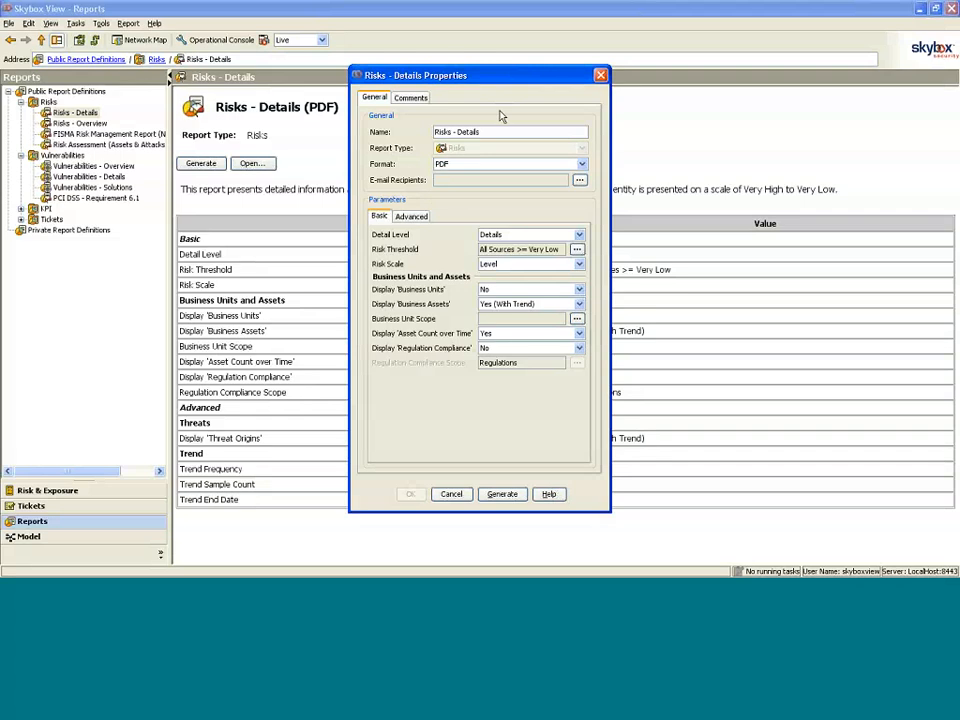
pyautogui.moveTo(448, 345)
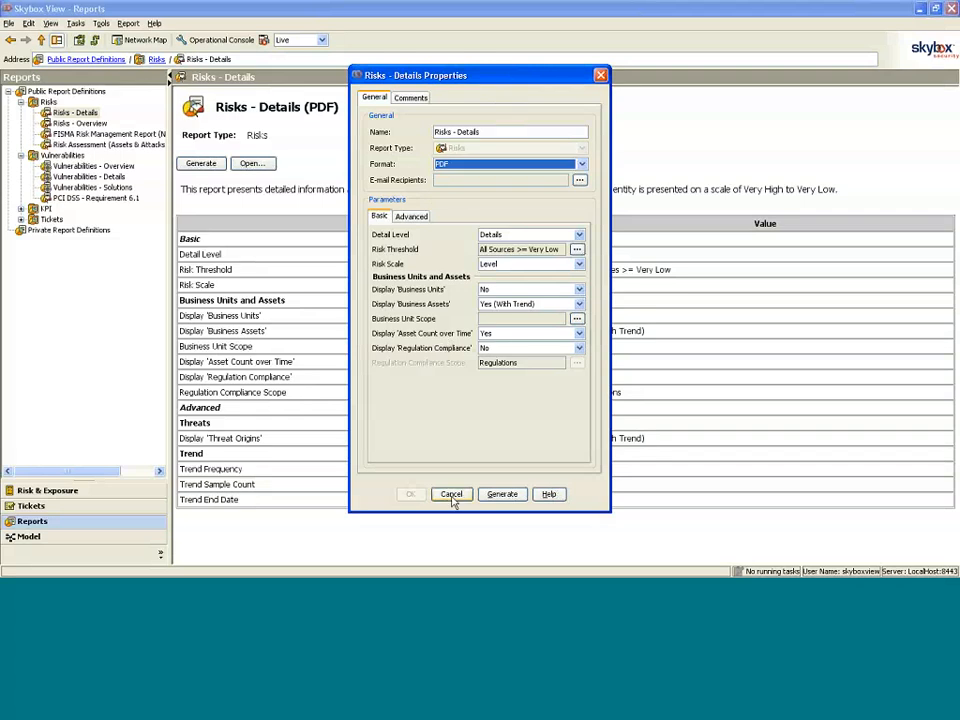
pyautogui.click(451, 494)
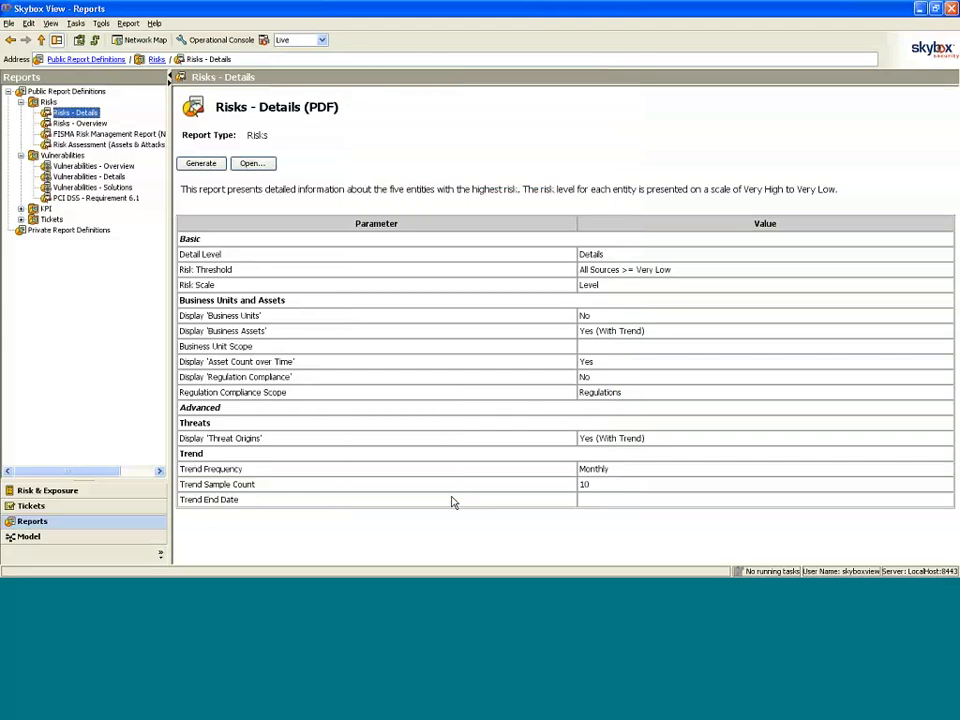
pyautogui.moveTo(360, 331)
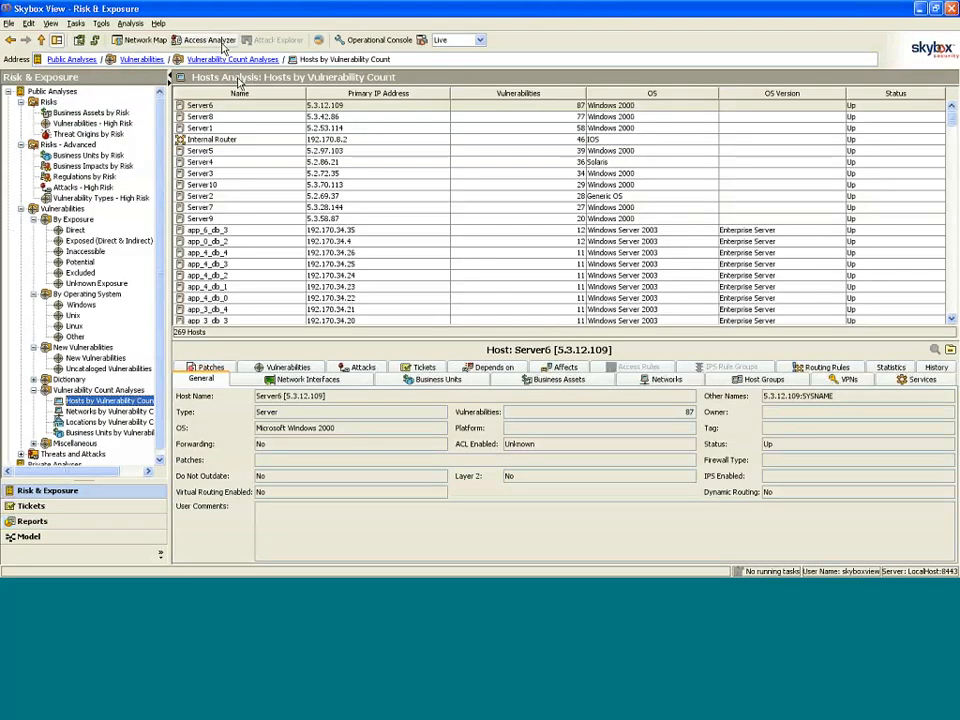
pyautogui.moveTo(208, 40)
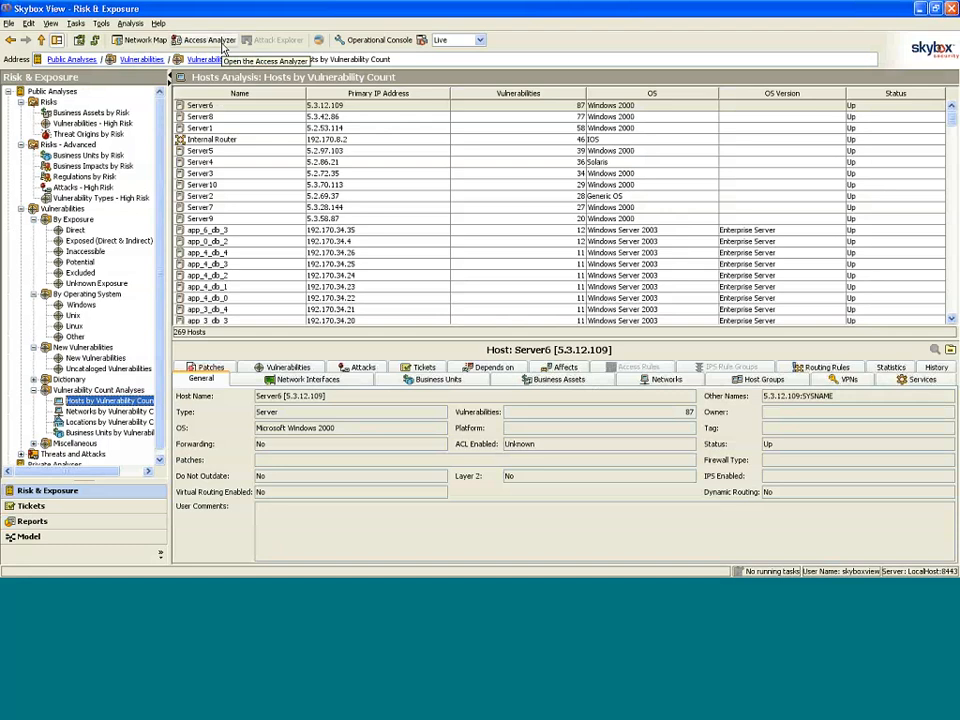